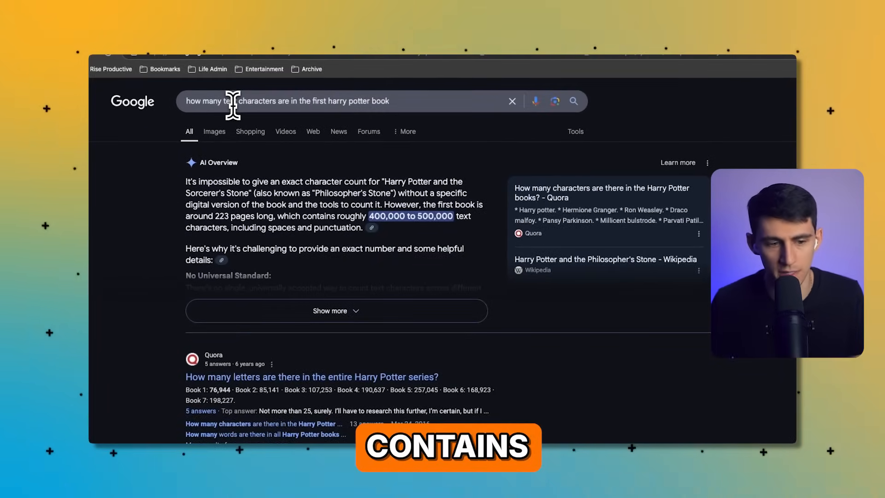
pyautogui.moveTo(375, 248)
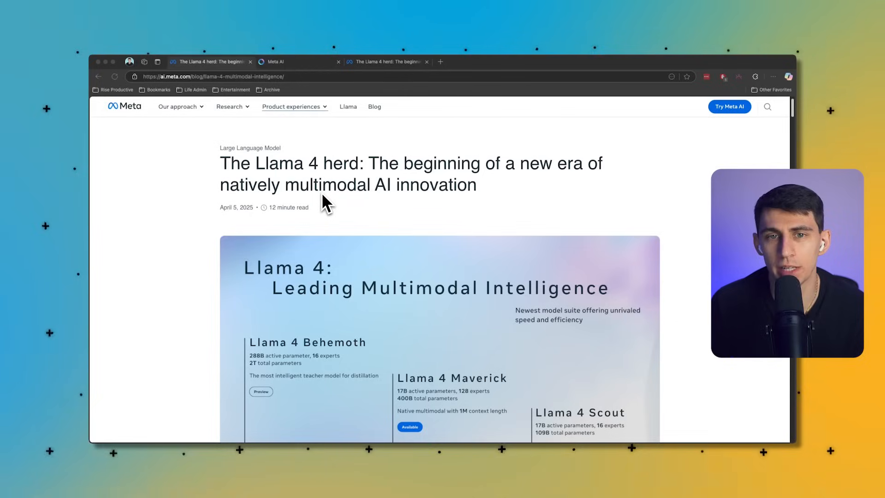
pyautogui.moveTo(329, 196)
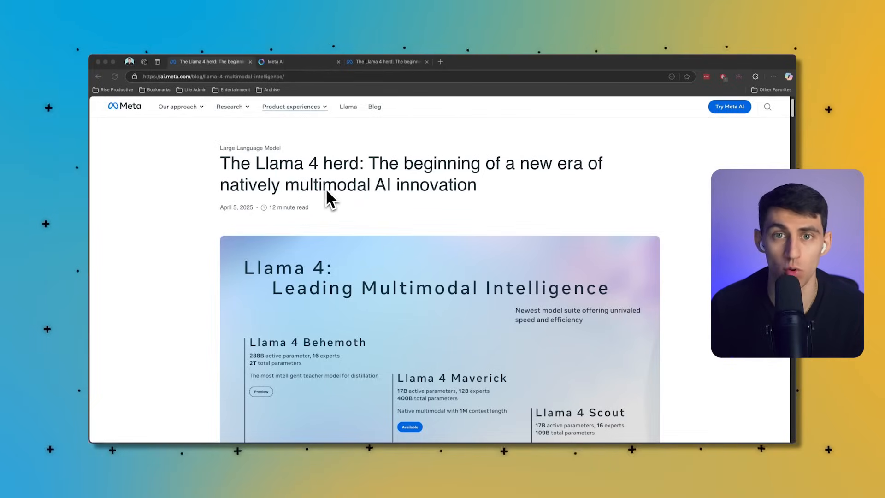
# Step: Scroll Google's results for 'how long is a token' to read about 4 characters per token
pyautogui.scroll(-3)
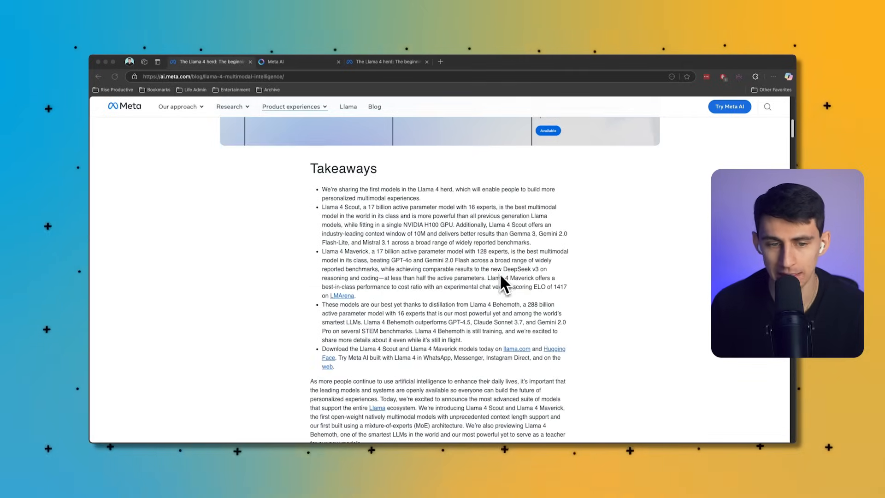
pyautogui.scroll(3)
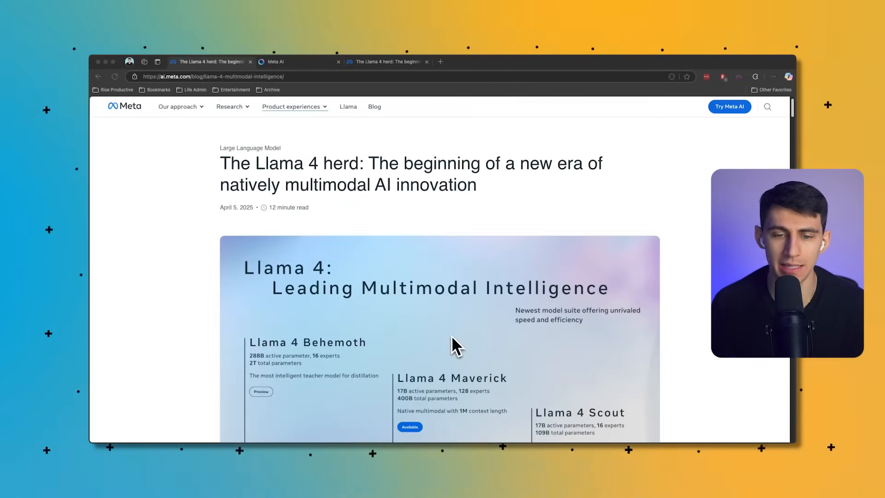
pyautogui.moveTo(384, 195)
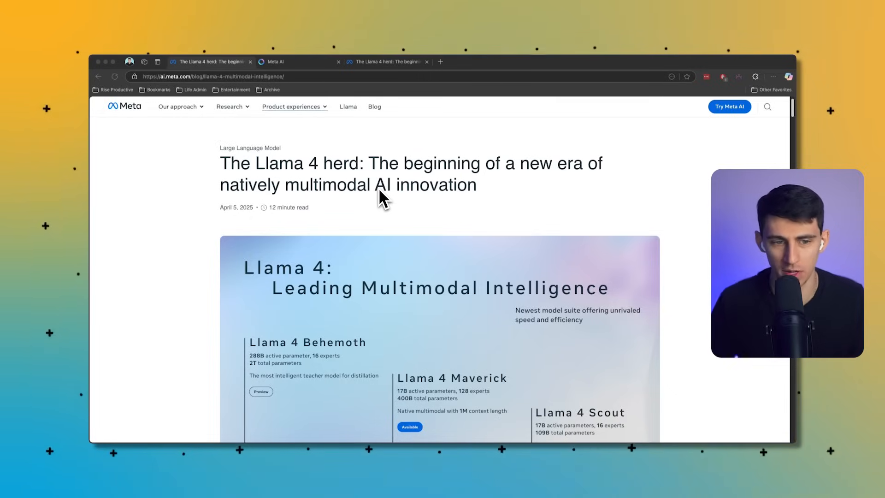
pyautogui.moveTo(400, 249)
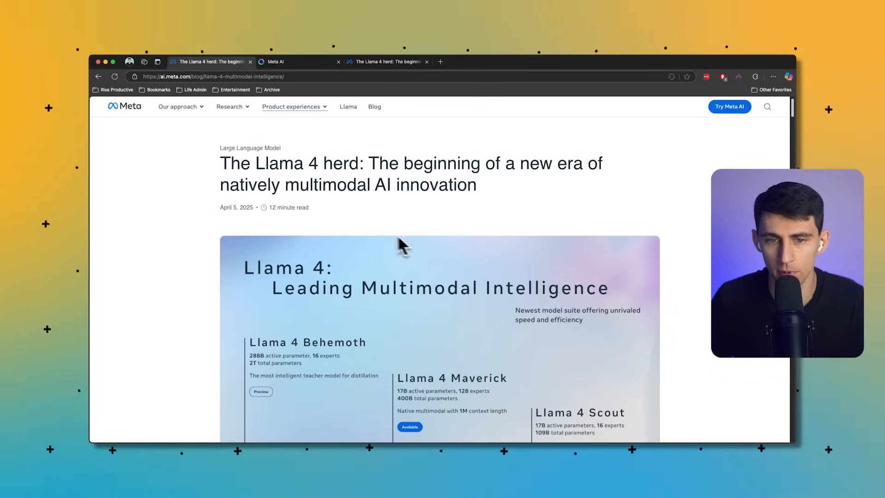
pyautogui.scroll(-3)
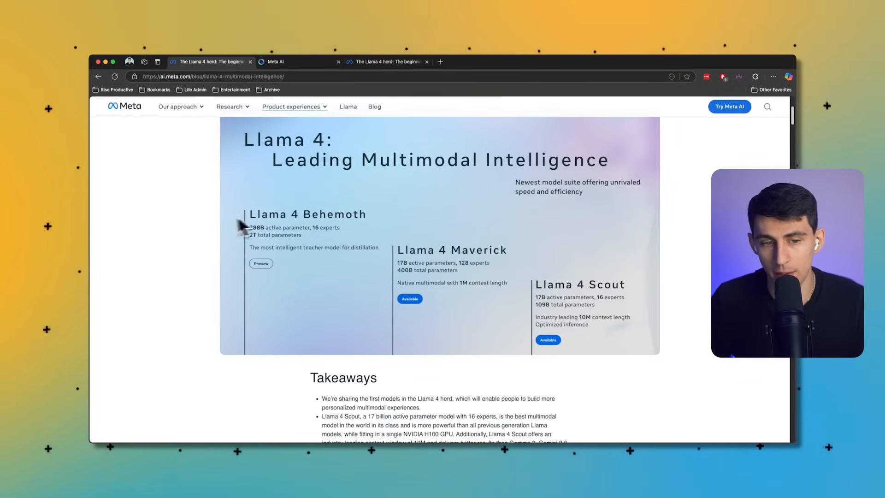
pyautogui.moveTo(398, 262)
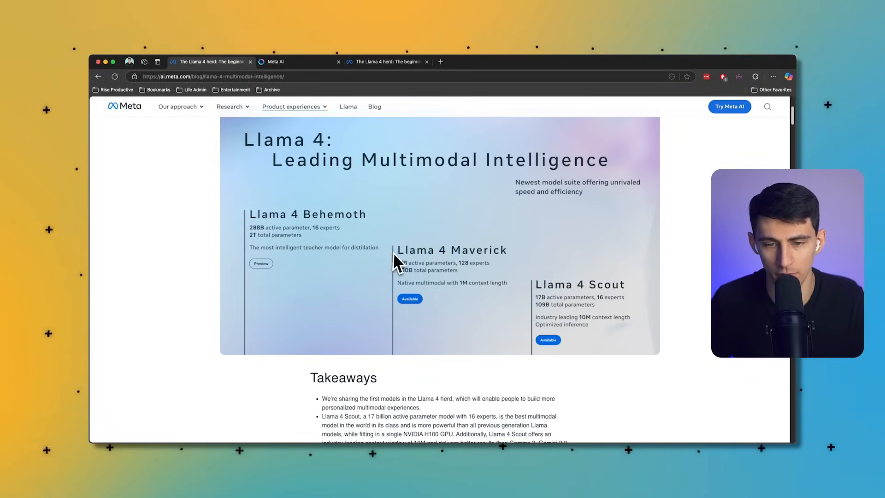
pyautogui.moveTo(697, 299)
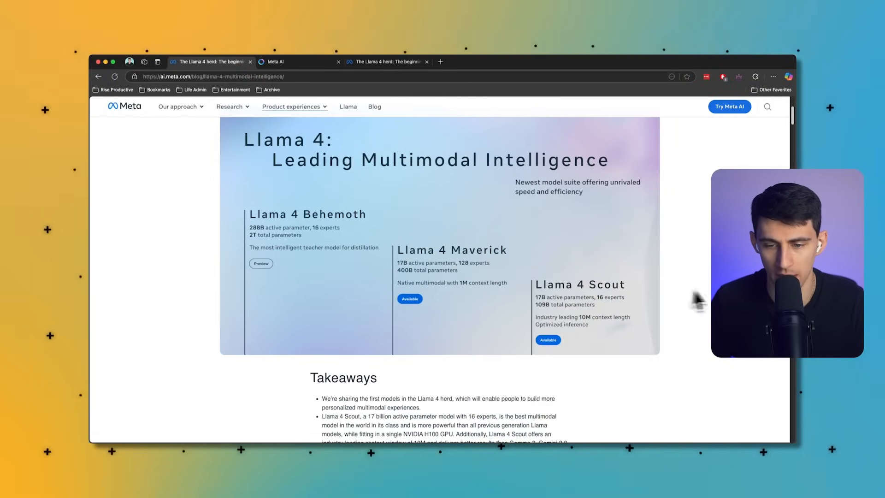
pyautogui.moveTo(434, 301)
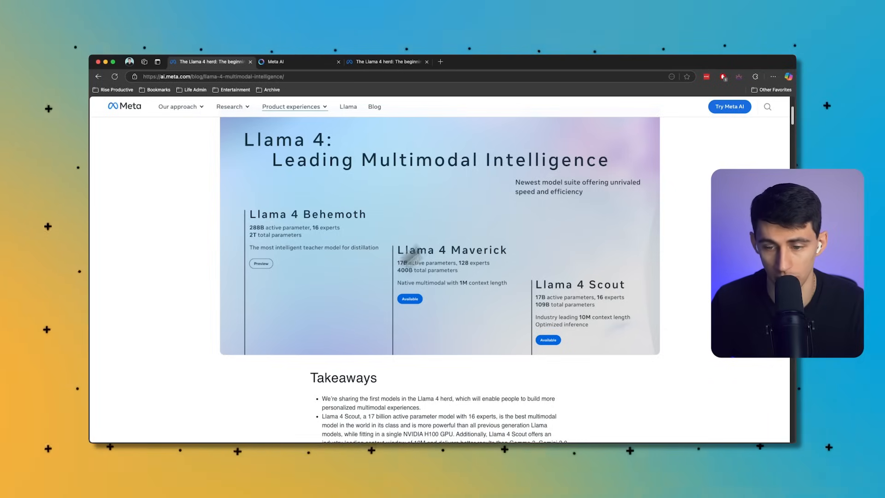
pyautogui.moveTo(545, 208)
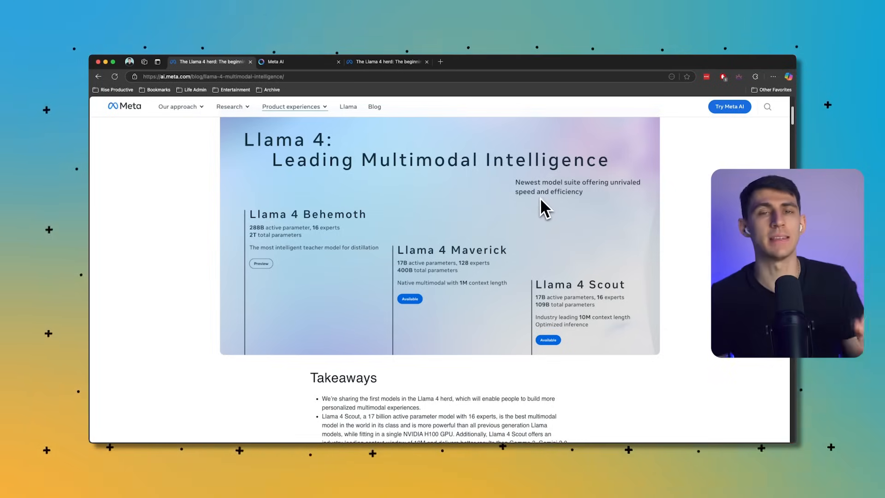
pyautogui.scroll(-3)
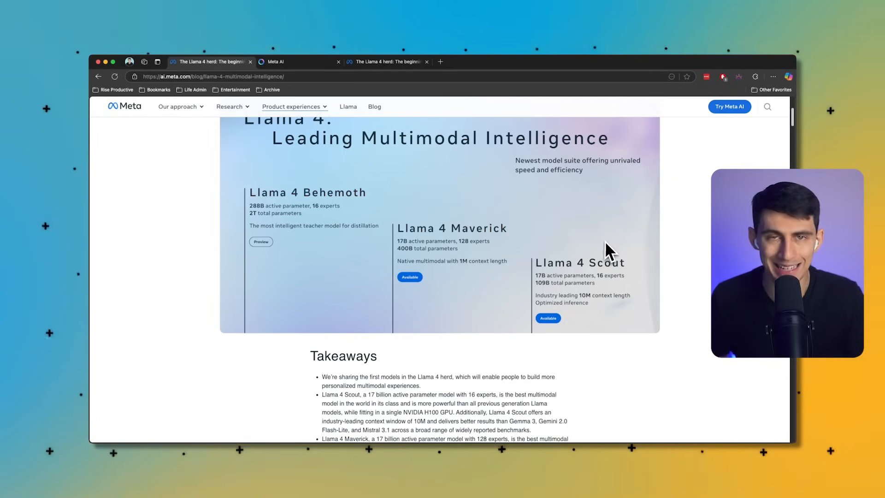
pyautogui.moveTo(613, 234)
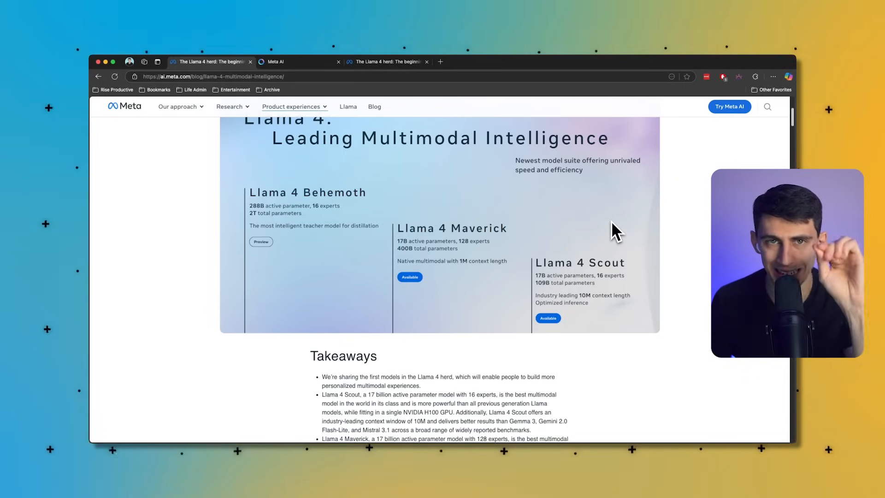
pyautogui.moveTo(604, 257)
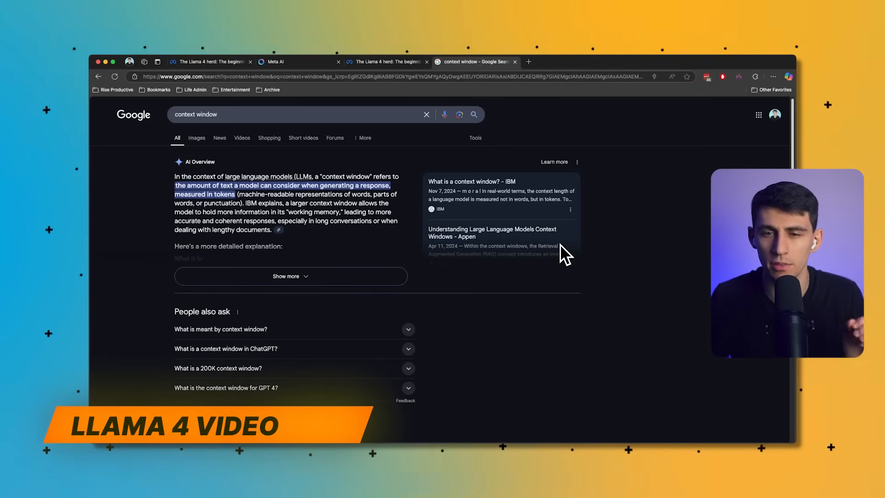
pyautogui.moveTo(355, 217)
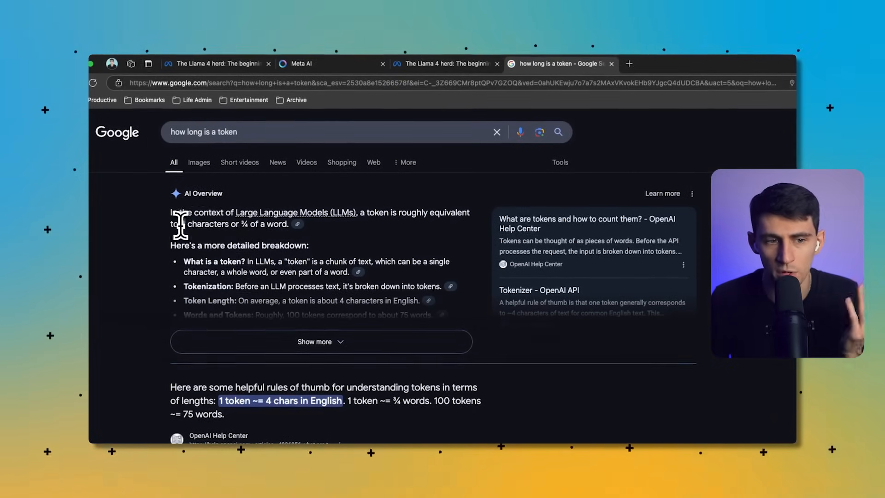
pyautogui.moveTo(309, 184)
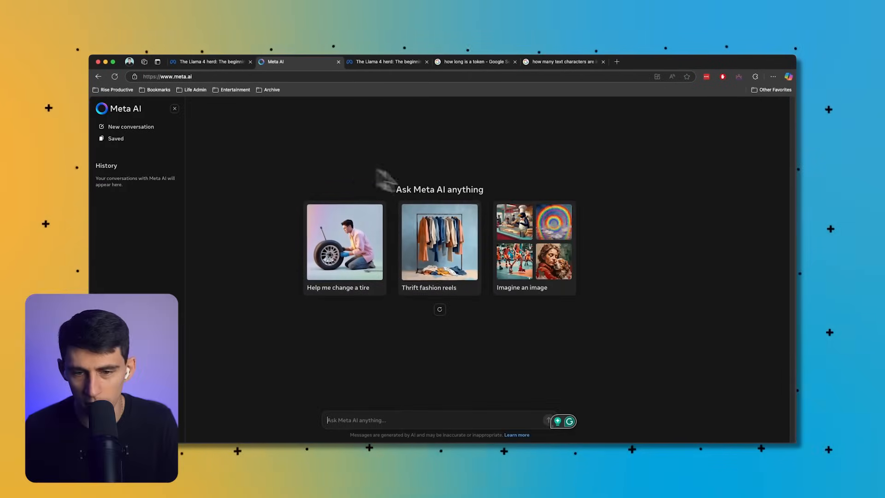
# Step: Toggle the history sidebar, then ask Meta AI for great ways to test the new Llama 4 model
pyautogui.click(175, 108)
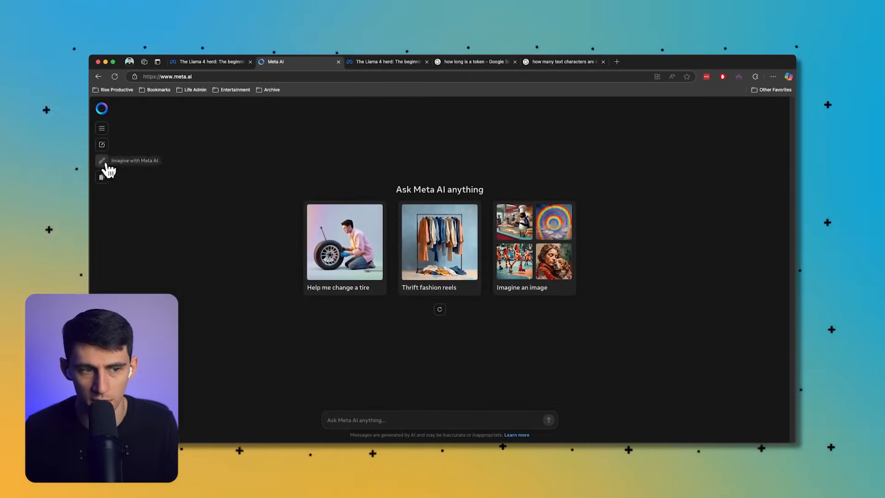
pyautogui.click(101, 129)
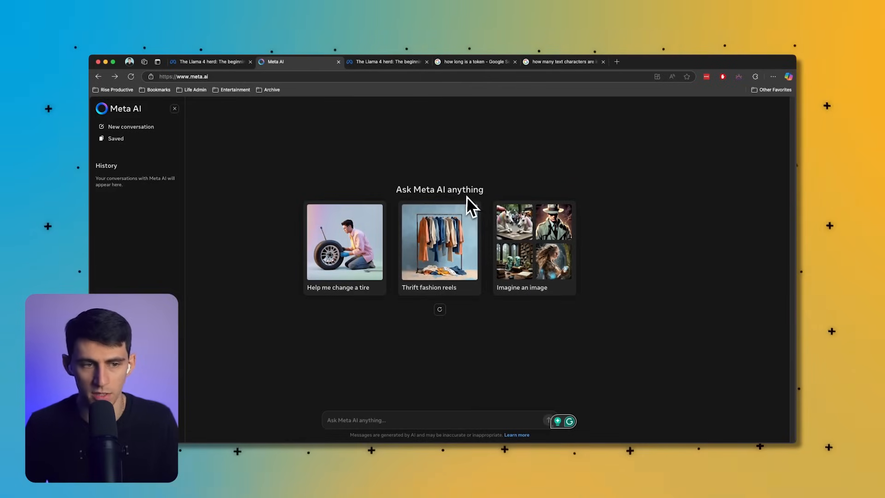
pyautogui.write('what would be some great wy')
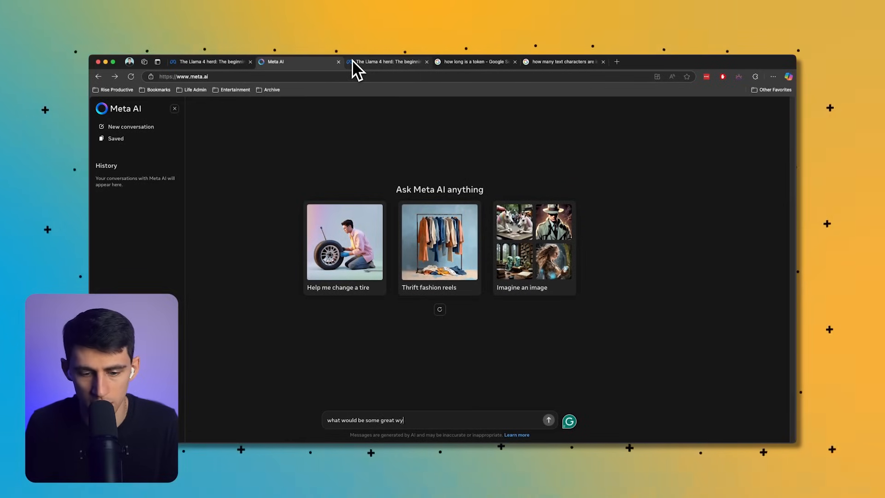
pyautogui.write('ays to test out your new')
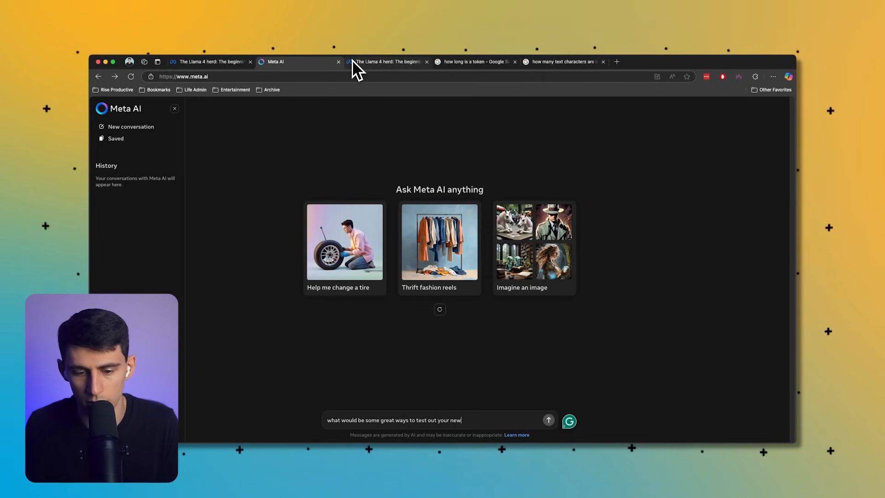
pyautogui.write('llama 4 mode')
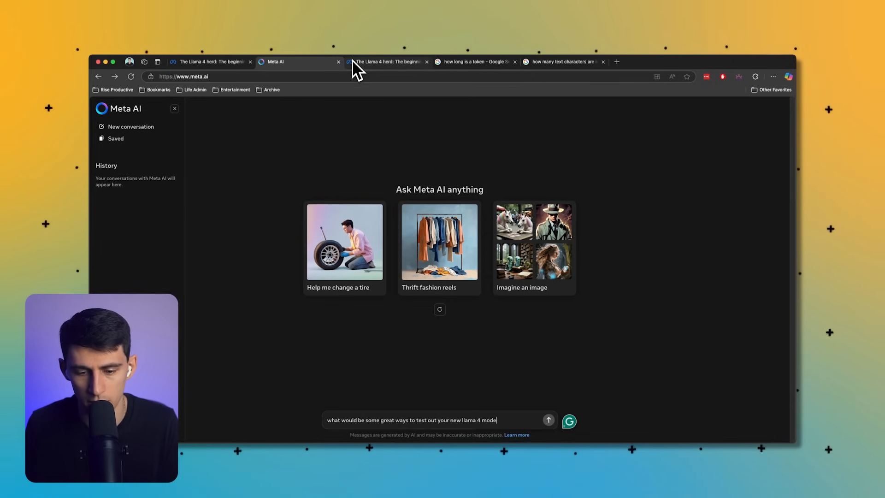
pyautogui.click(547, 420)
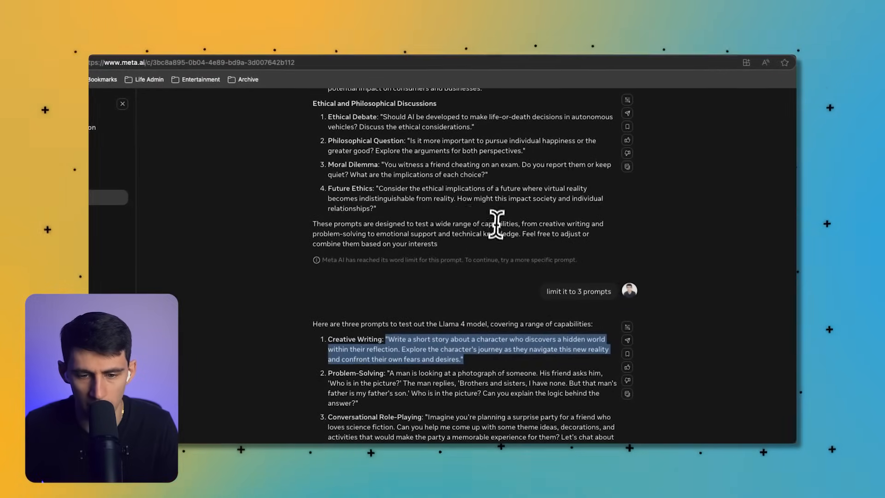
pyautogui.moveTo(330, 189)
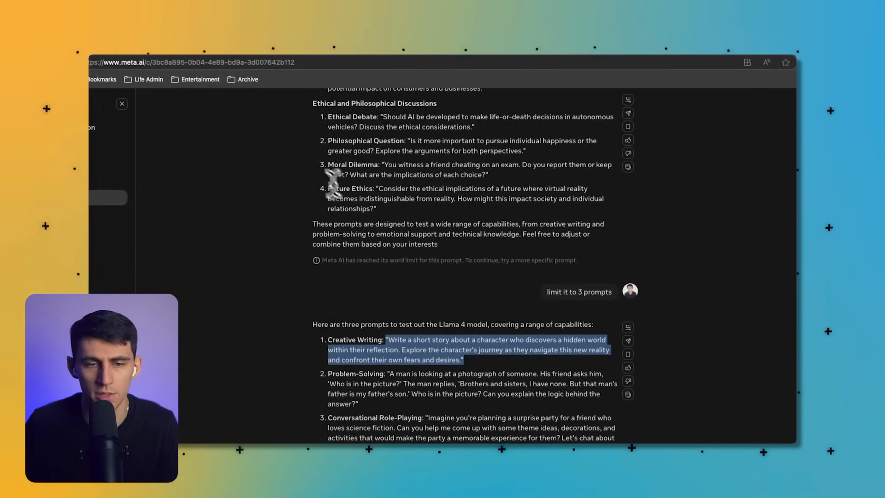
pyautogui.moveTo(315, 158)
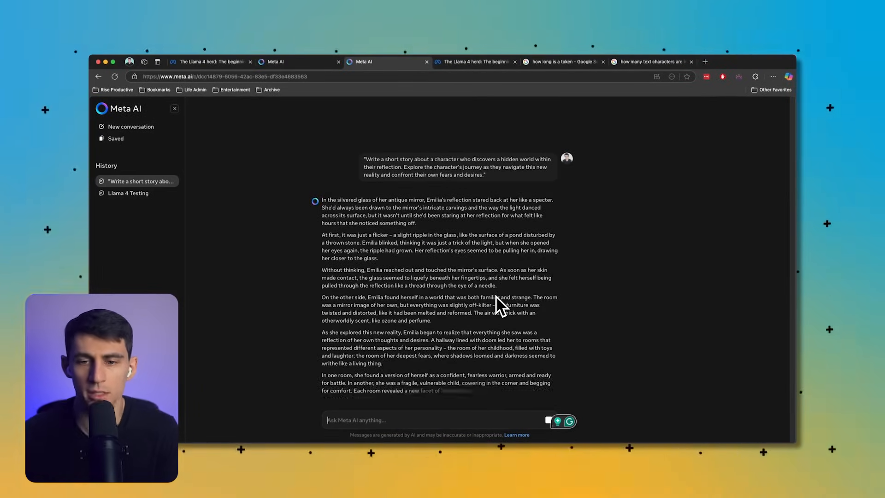
pyautogui.scroll(-3)
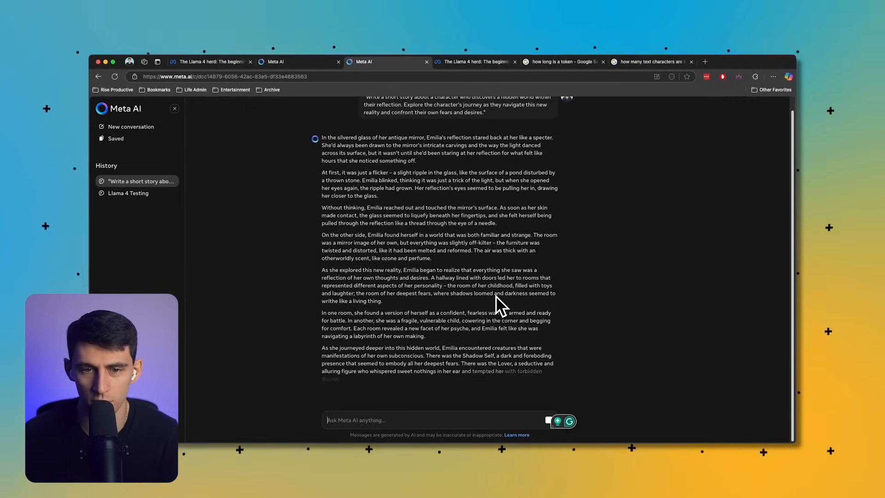
pyautogui.scroll(3)
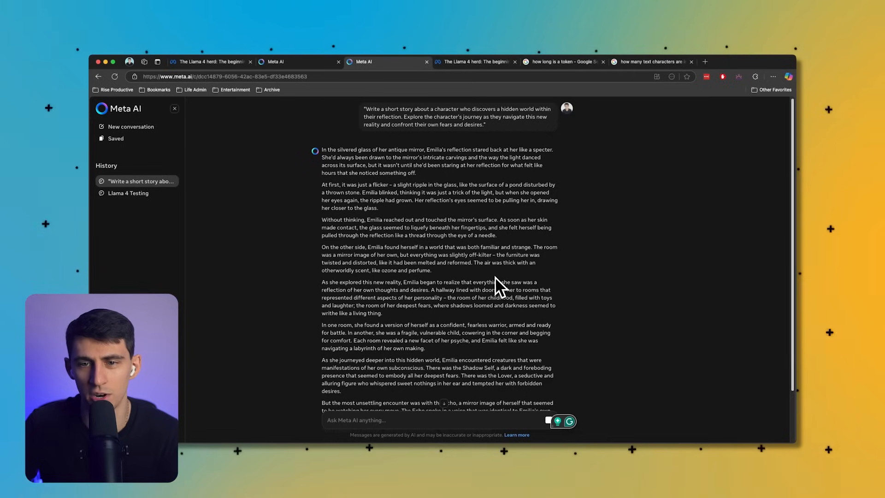
pyautogui.moveTo(505, 253)
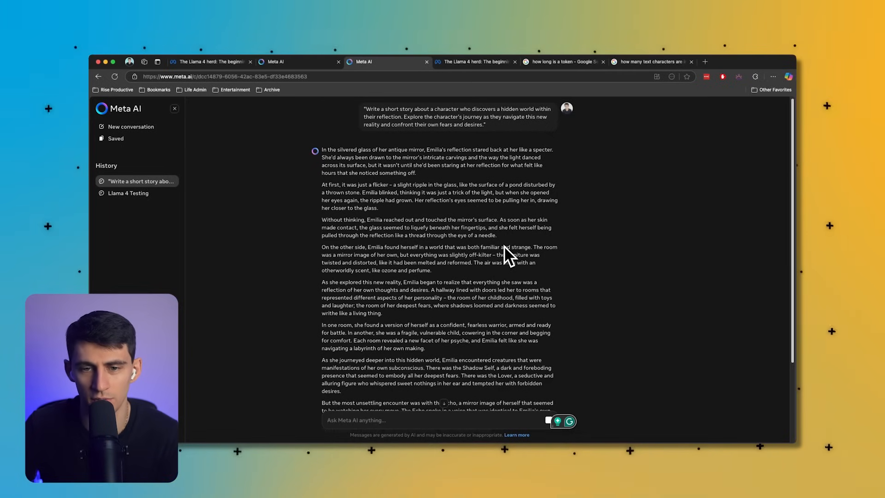
pyautogui.scroll(-3)
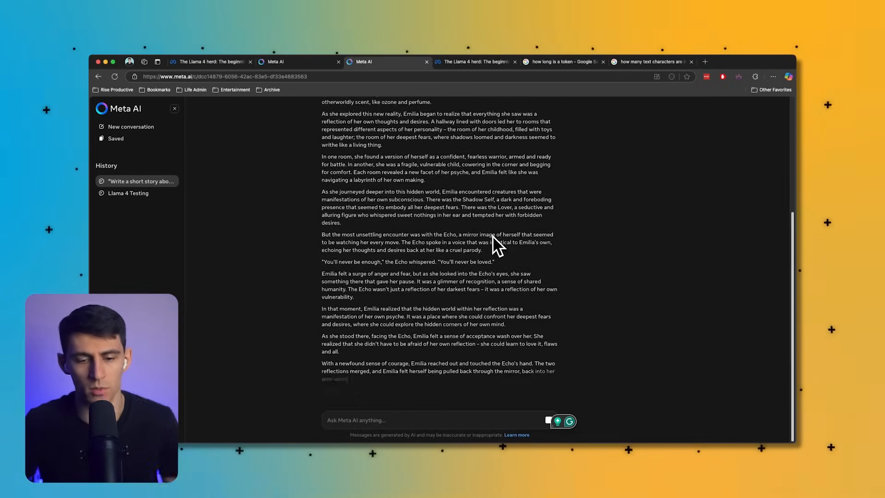
pyautogui.scroll(-3)
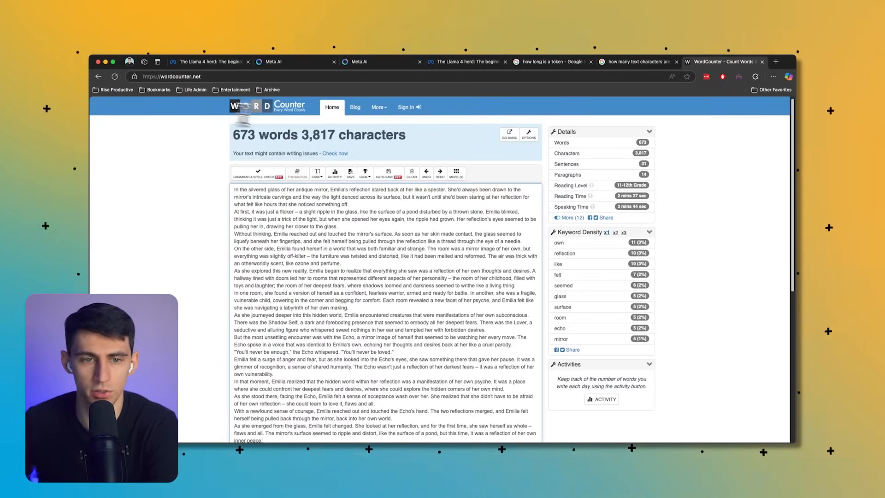
# Step: Leave WordCounter after reading the story's count of 673 words and 3,817 characters
pyautogui.click(359, 61)
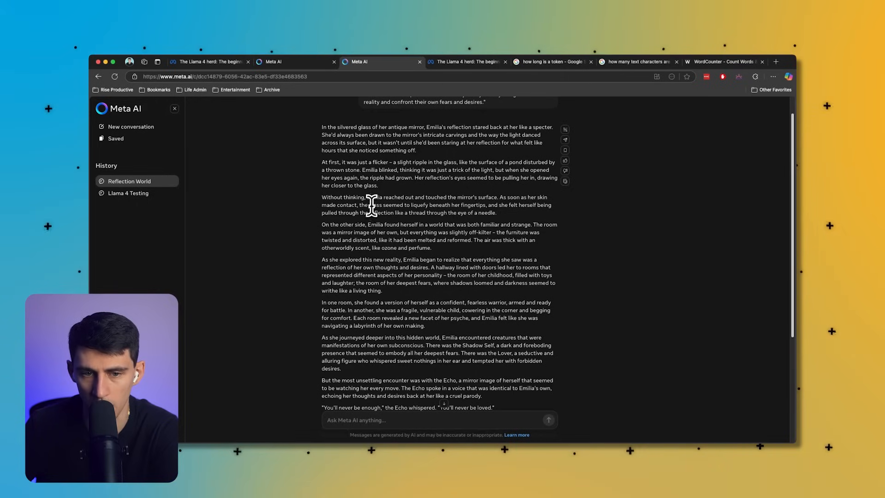
# Step: Scroll through the Reflection World story, then open the photograph puzzle conversation
pyautogui.scroll(-3)
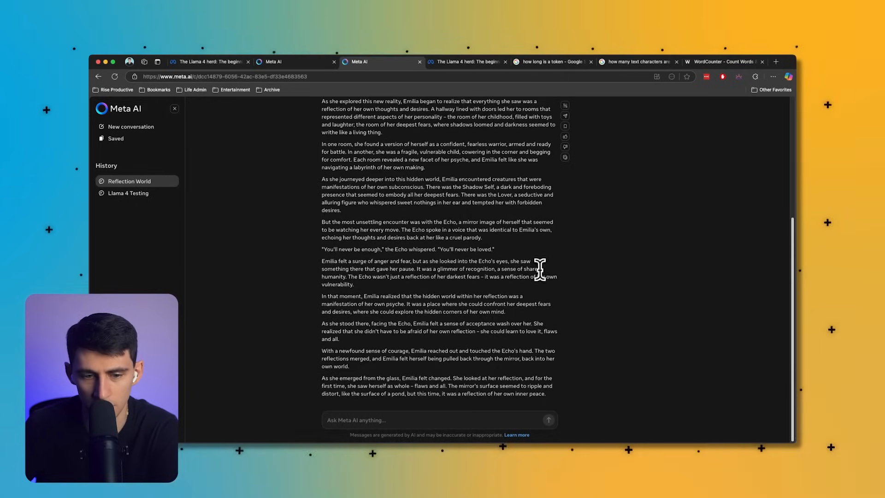
pyautogui.scroll(3)
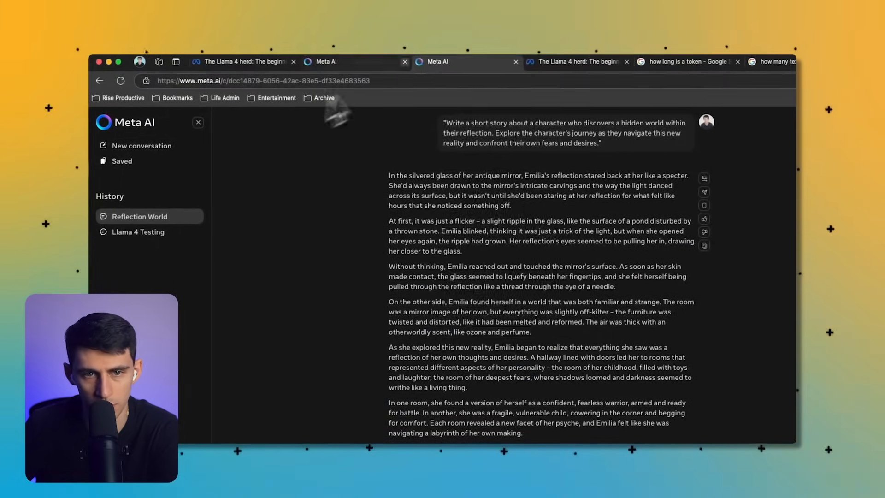
pyautogui.click(141, 145)
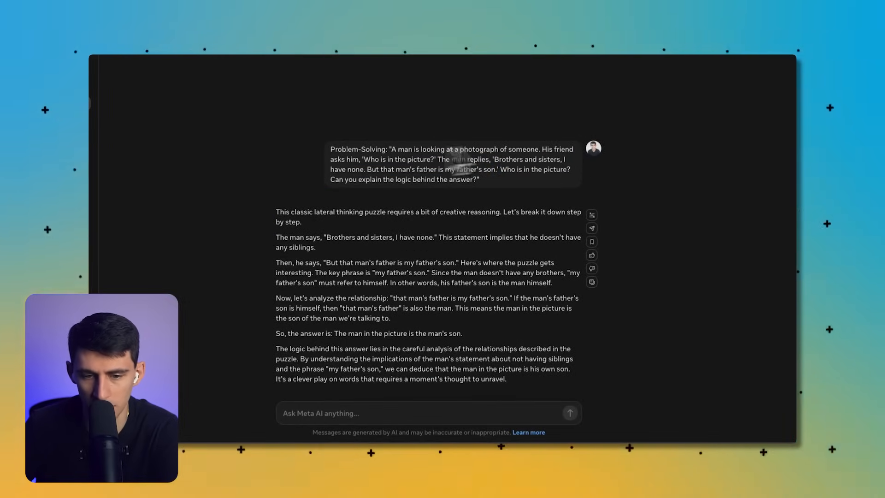
pyautogui.moveTo(609, 146)
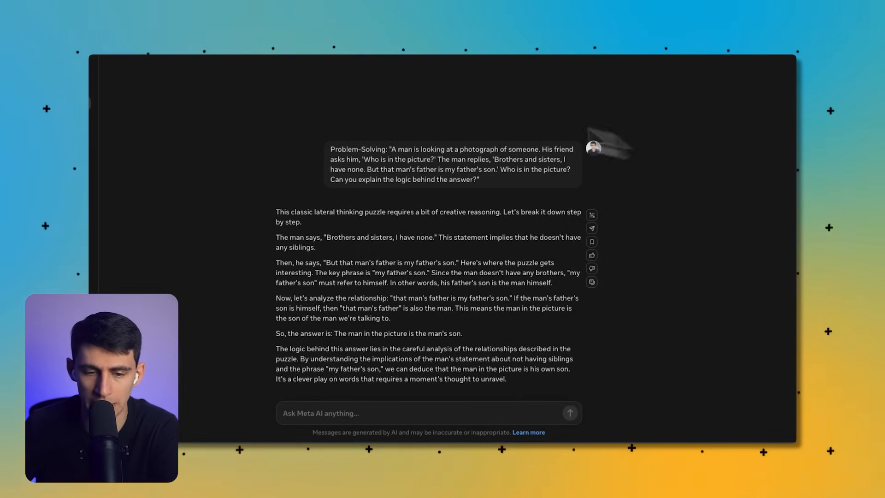
pyautogui.moveTo(286, 248)
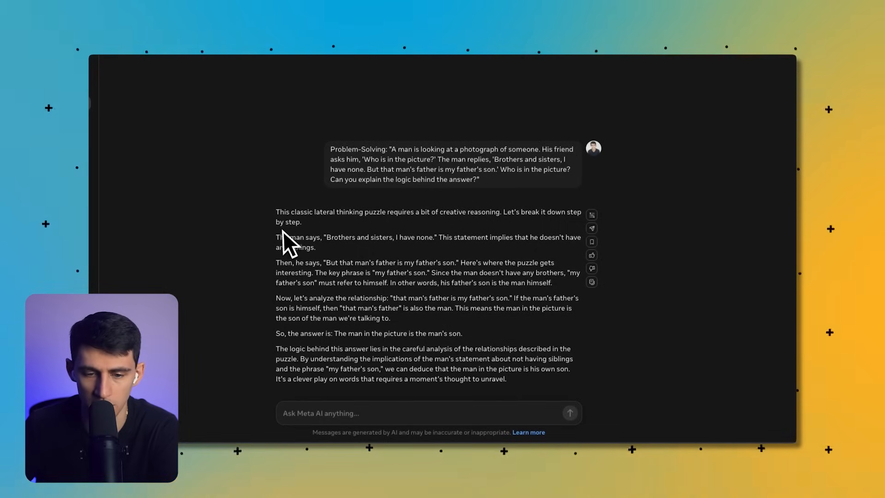
pyautogui.moveTo(445, 246)
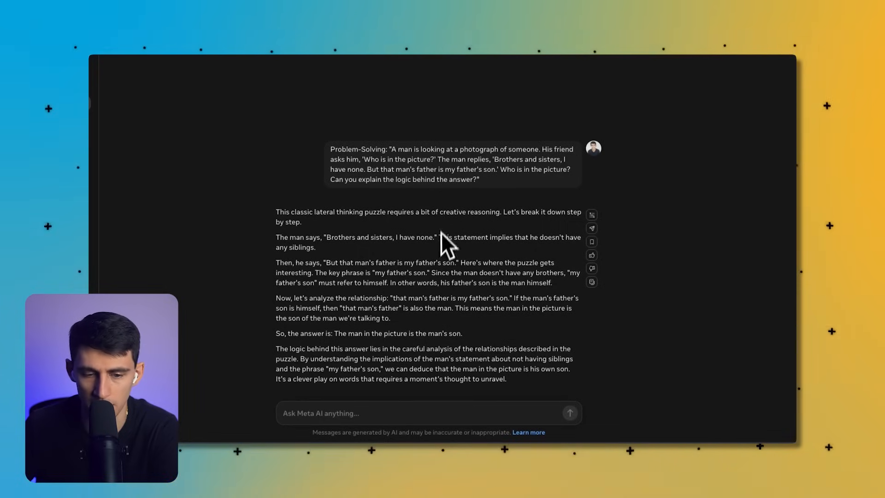
pyautogui.moveTo(324, 271)
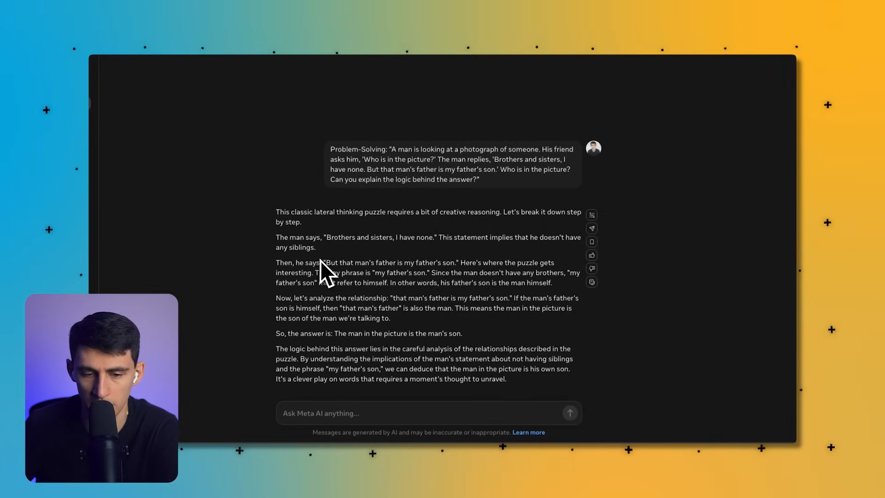
pyautogui.moveTo(451, 274)
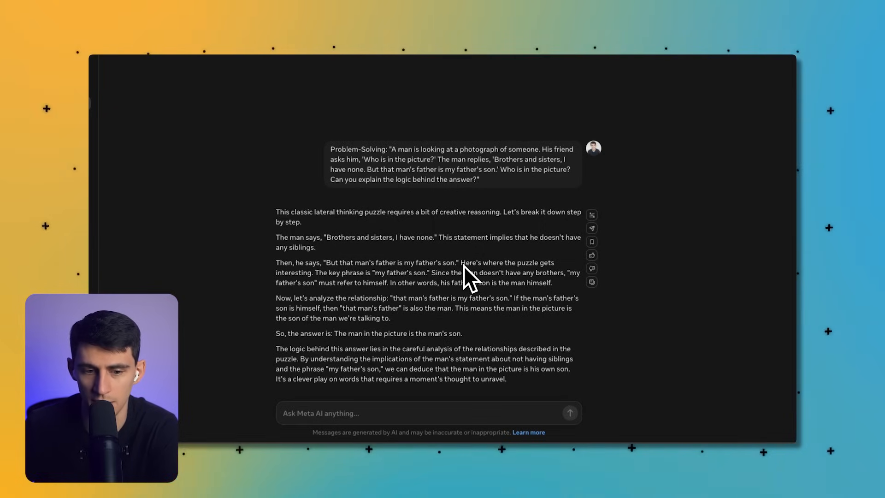
pyautogui.moveTo(358, 336)
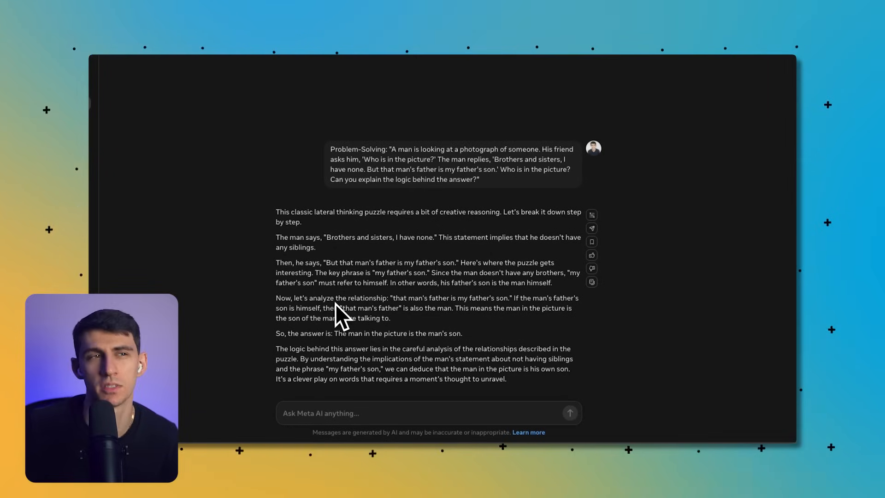
pyautogui.moveTo(457, 389)
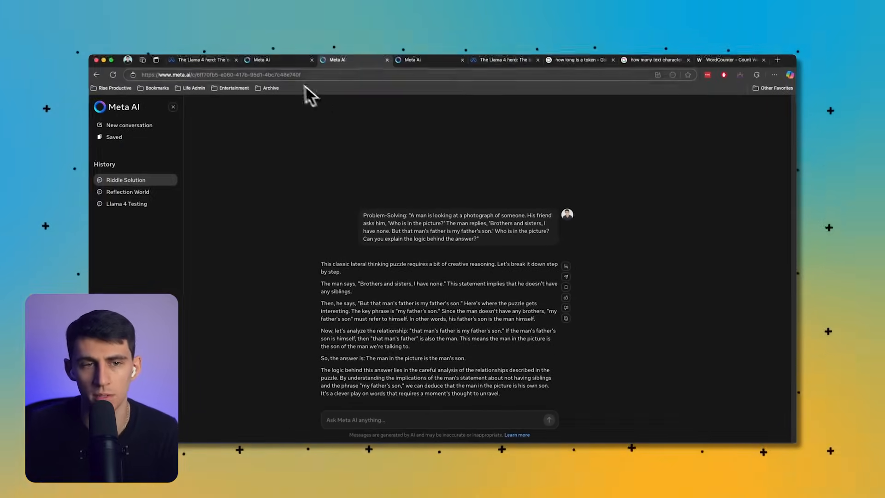
# Step: Send the sci-fi surprise party prompt in a fresh chat and review the ideas
pyautogui.click(130, 125)
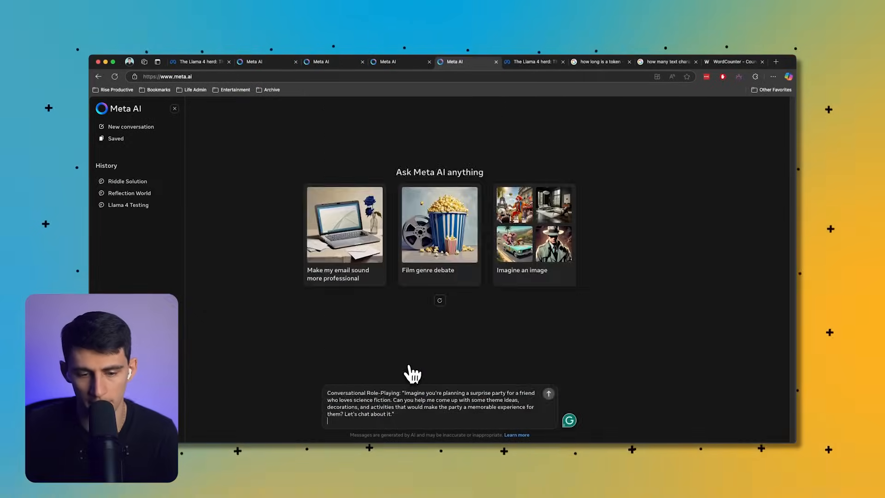
pyautogui.click(548, 392)
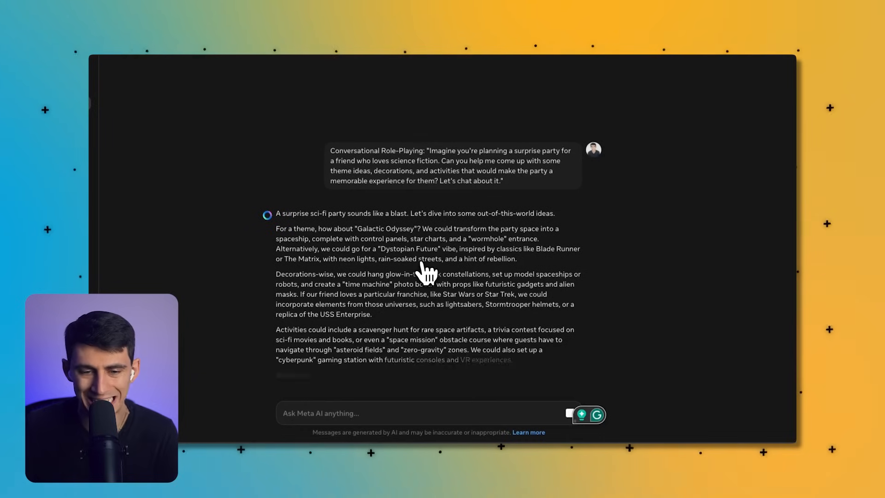
pyautogui.scroll(3)
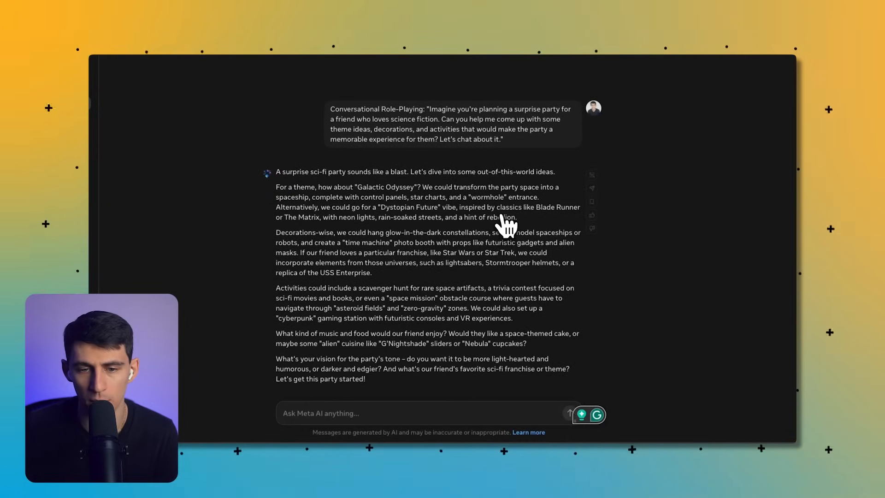
pyautogui.moveTo(708, 164)
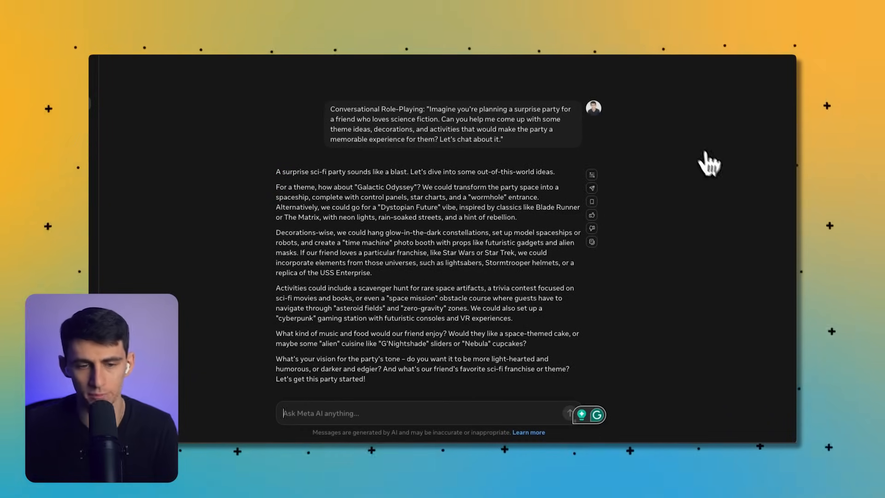
pyautogui.moveTo(697, 150)
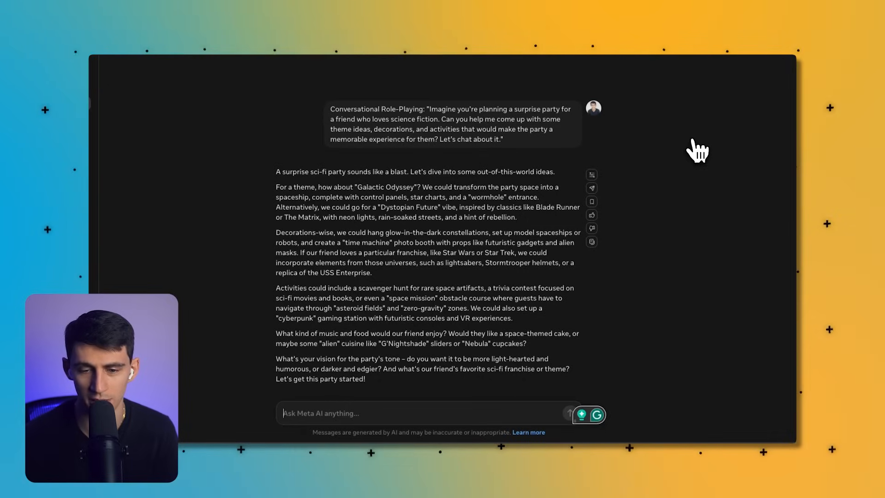
pyautogui.moveTo(728, 266)
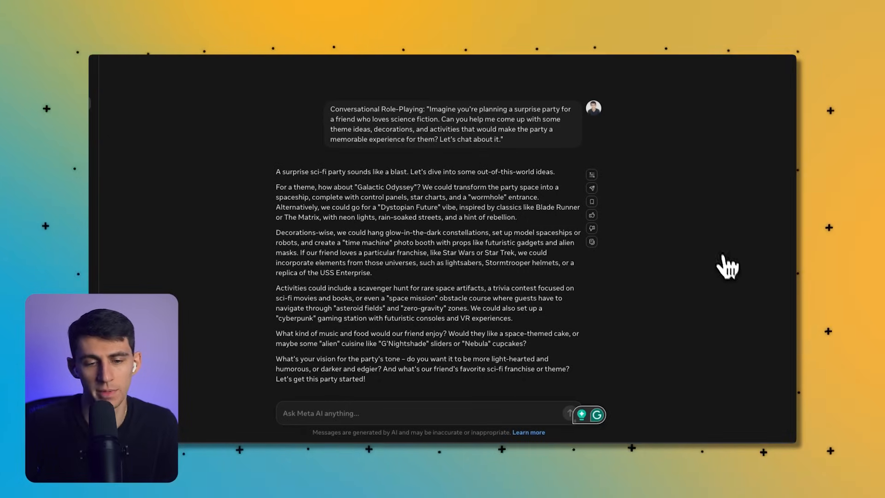
pyautogui.moveTo(375, 256)
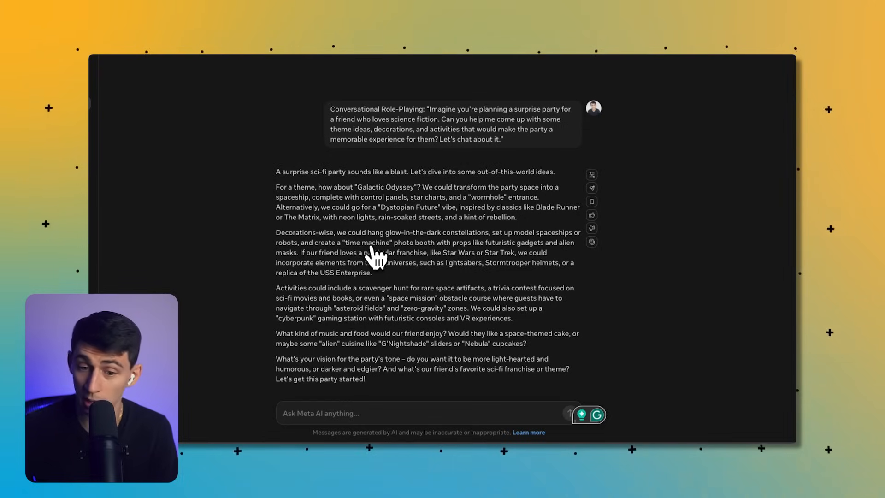
pyautogui.moveTo(477, 338)
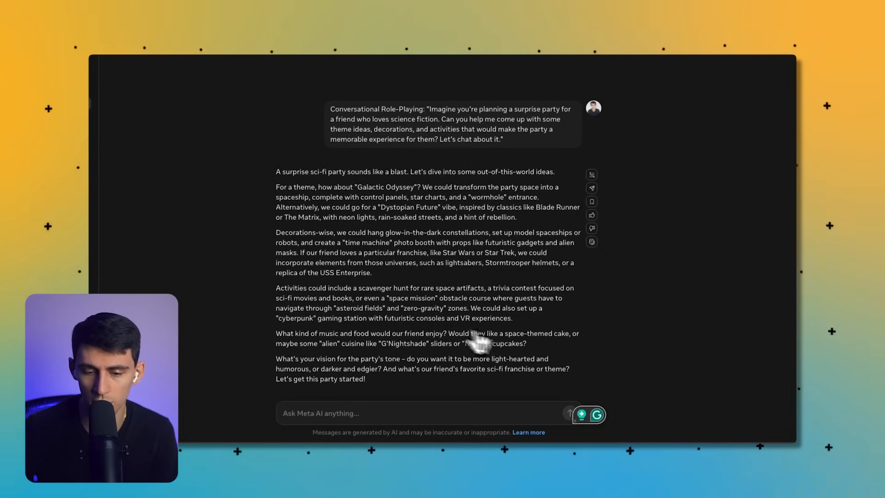
pyautogui.moveTo(333, 345)
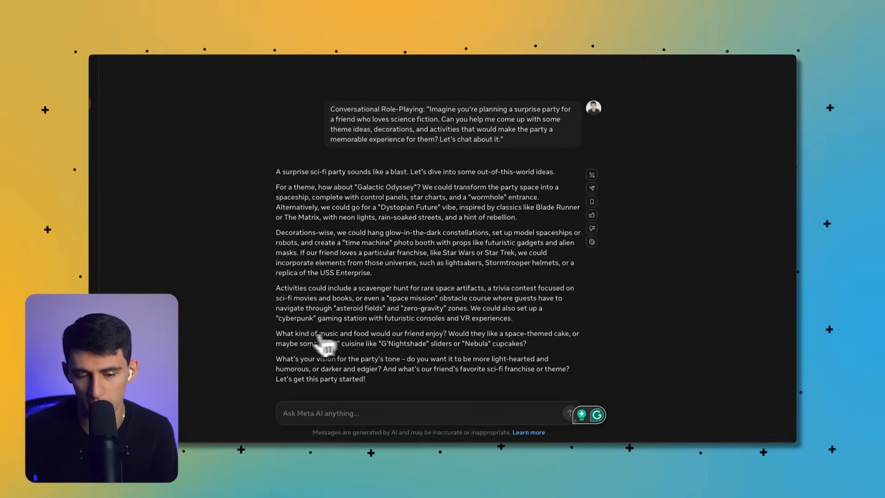
pyautogui.moveTo(319, 350)
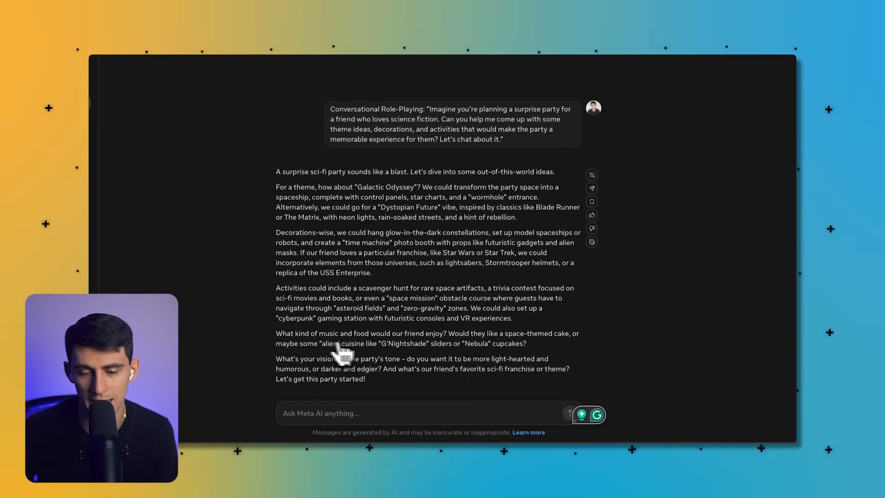
# Step: Ask what music to play and scroll through the sci-fi artist and soundtrack suggestions
pyautogui.write('what musi')
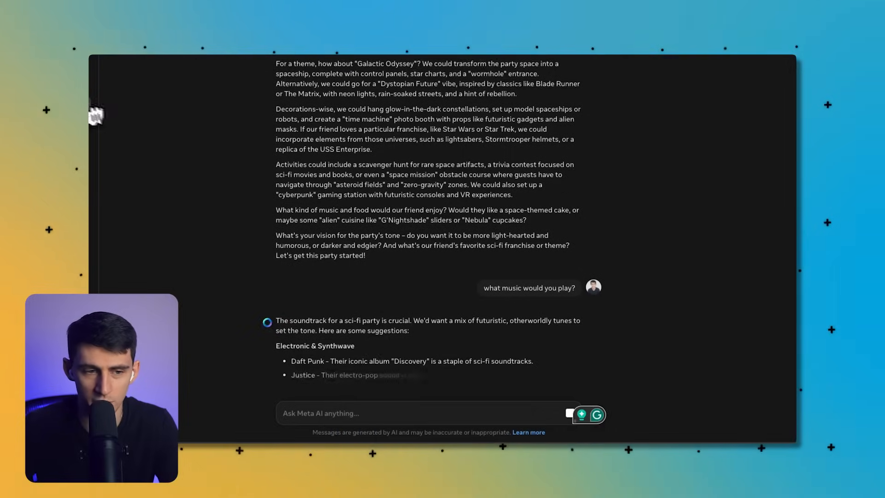
pyautogui.scroll(-3)
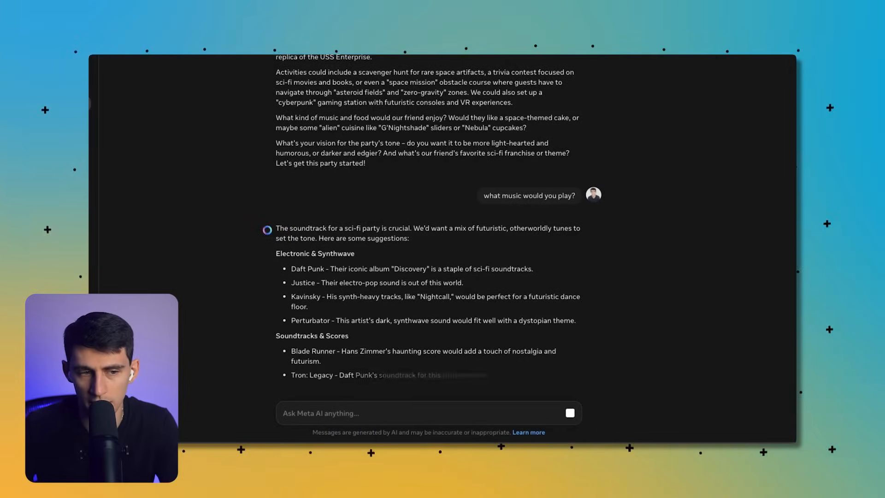
pyautogui.scroll(-3)
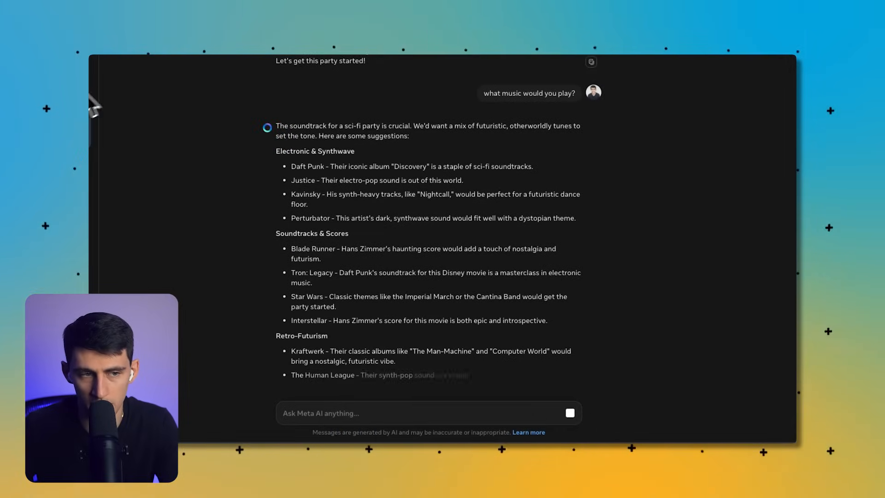
pyautogui.scroll(-3)
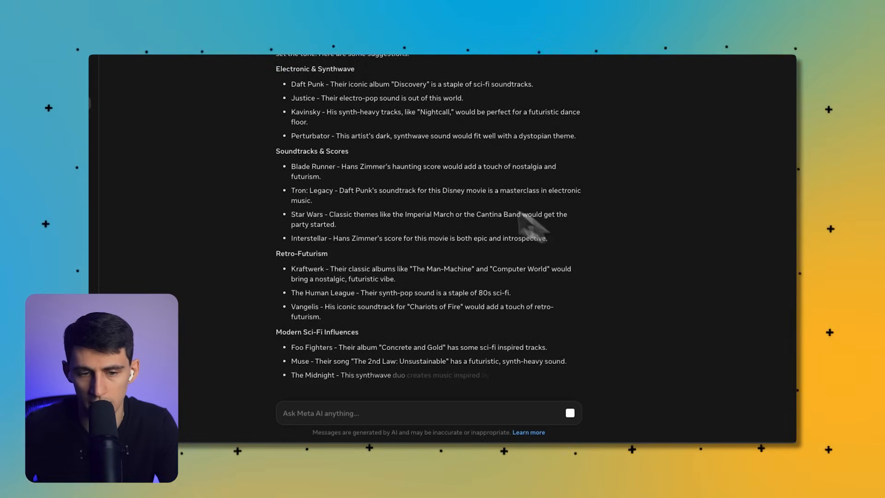
pyautogui.scroll(3)
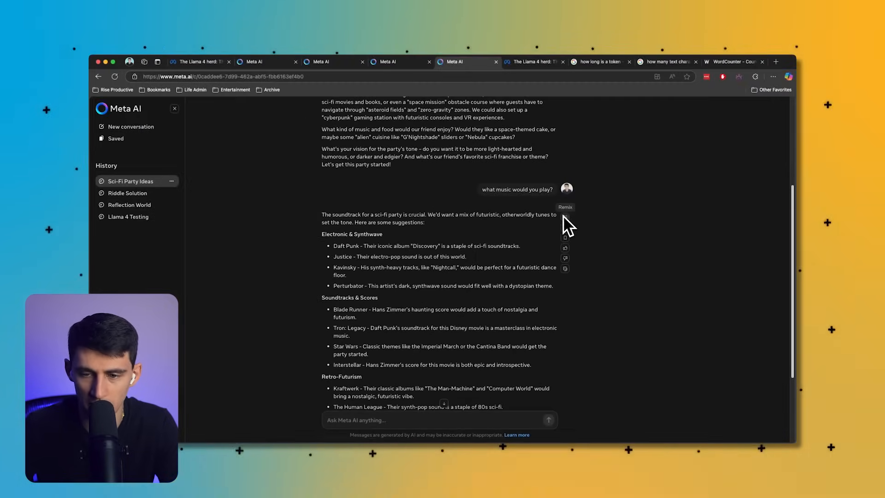
pyautogui.click(565, 220)
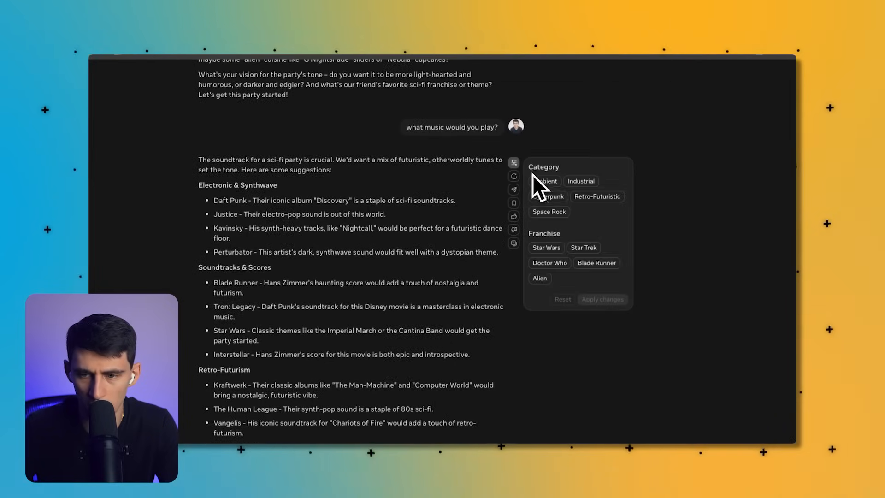
pyautogui.moveTo(575, 217)
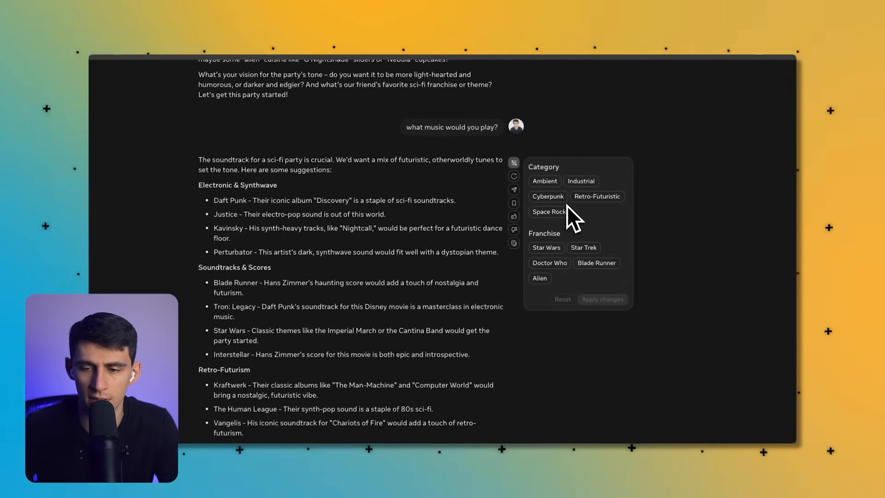
pyautogui.moveTo(500, 231)
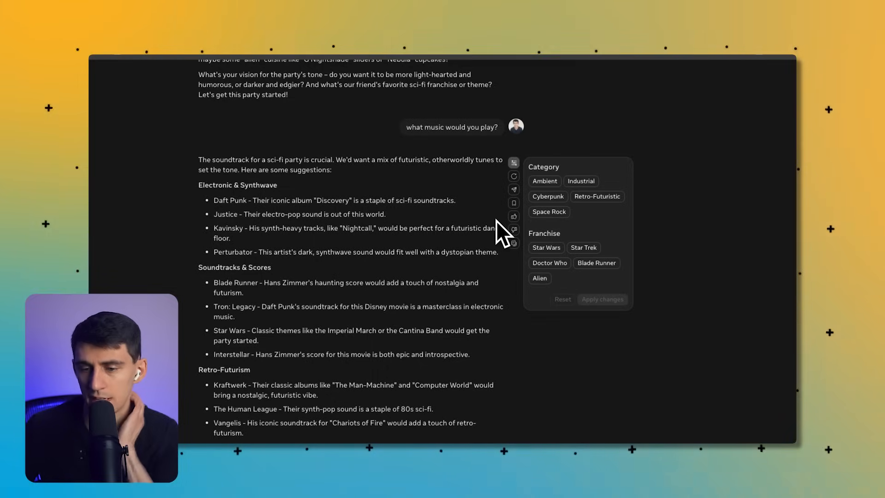
pyautogui.moveTo(550, 243)
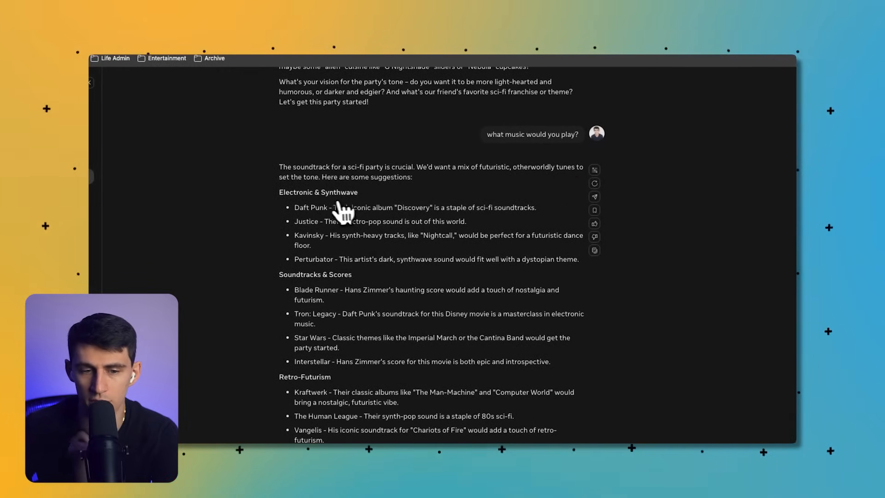
pyautogui.moveTo(374, 293)
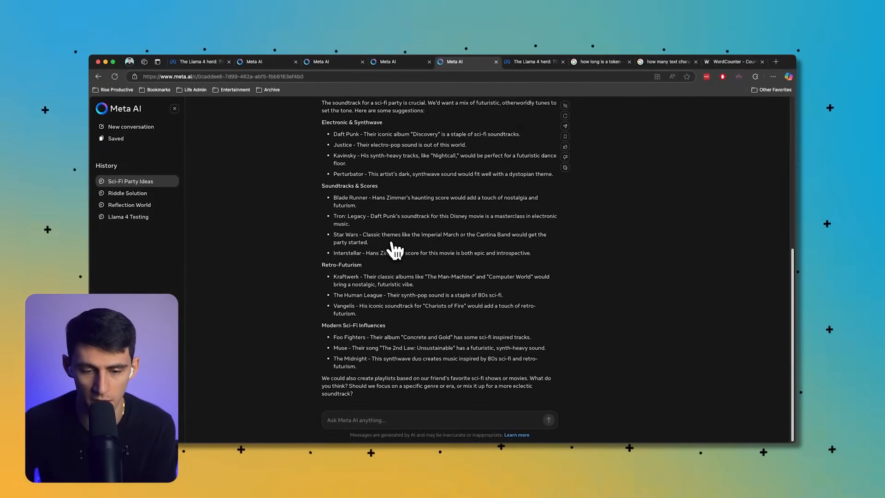
pyautogui.moveTo(254, 298)
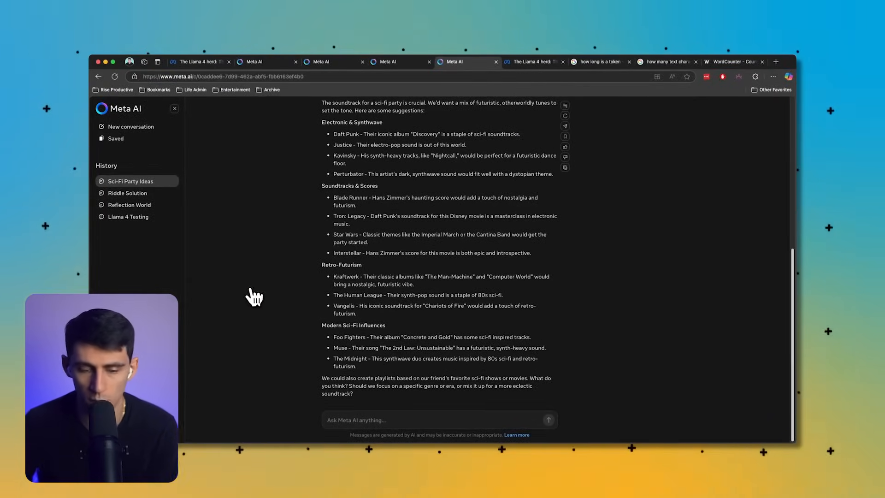
# Step: Run the film genre debate starter (Drama wins), then bring up the image-ideas gallery in a new chat
pyautogui.click(131, 126)
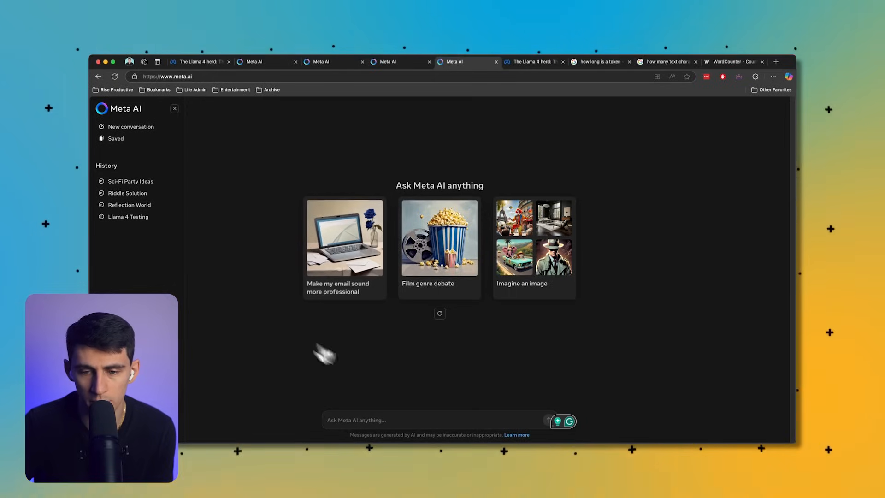
pyautogui.click(439, 237)
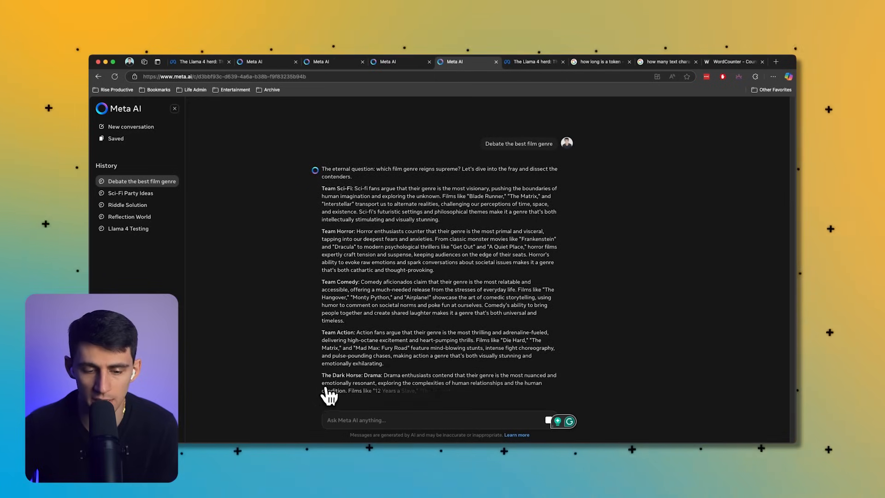
pyautogui.scroll(-3)
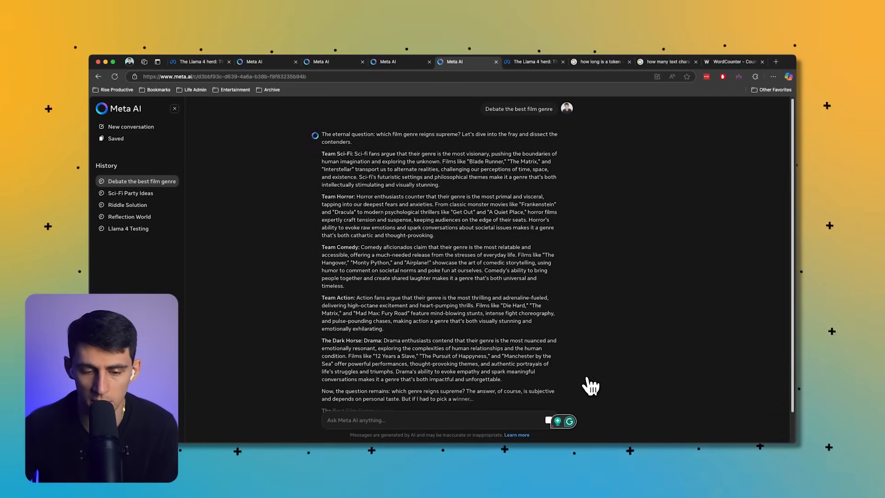
pyautogui.scroll(-3)
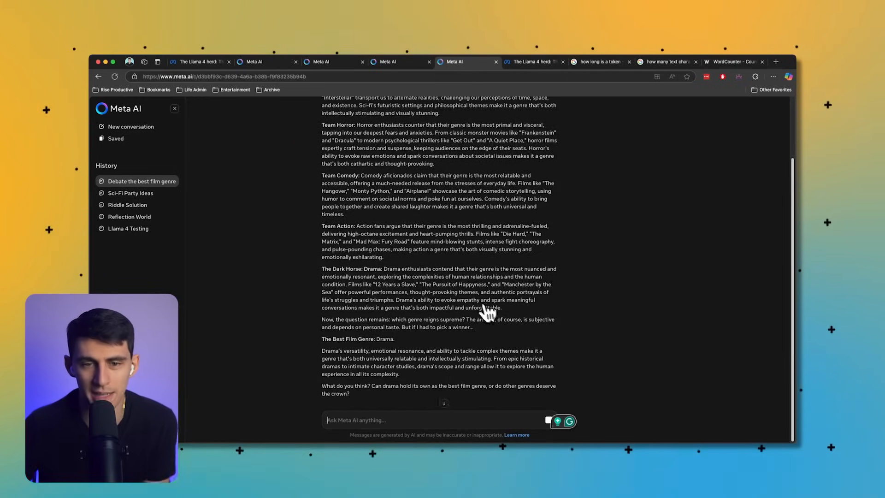
pyautogui.moveTo(256, 172)
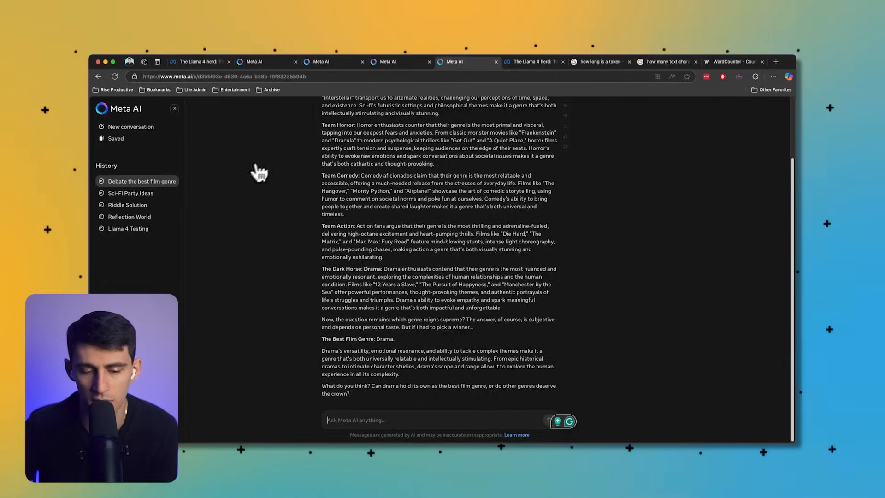
pyautogui.click(130, 126)
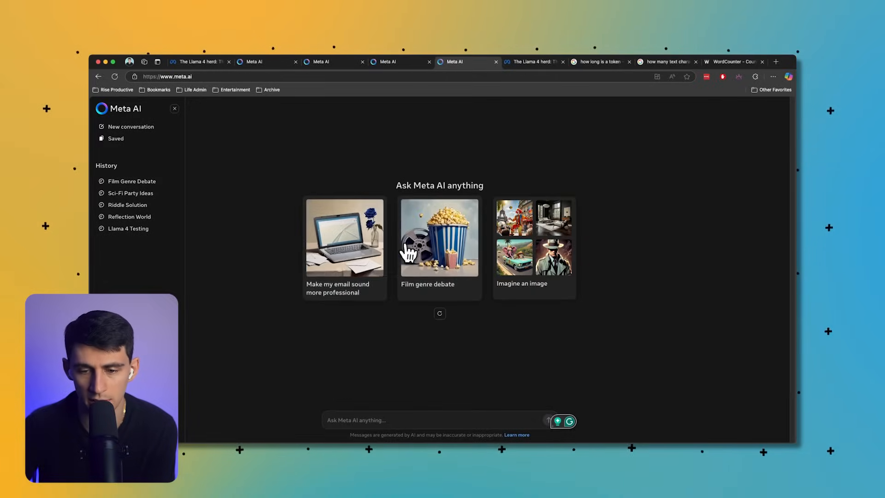
pyautogui.click(532, 237)
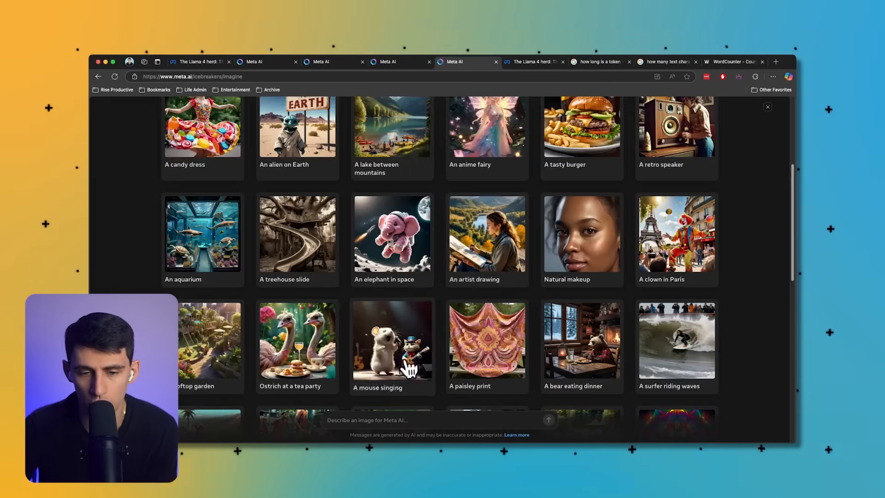
# Step: Request images of three men arguing about which is the best Sith character
pyautogui.scroll(3)
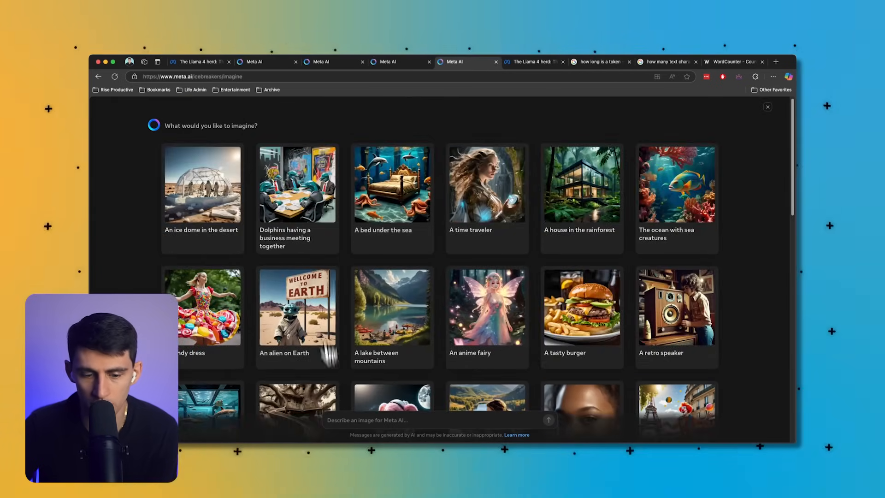
pyautogui.scroll(-3)
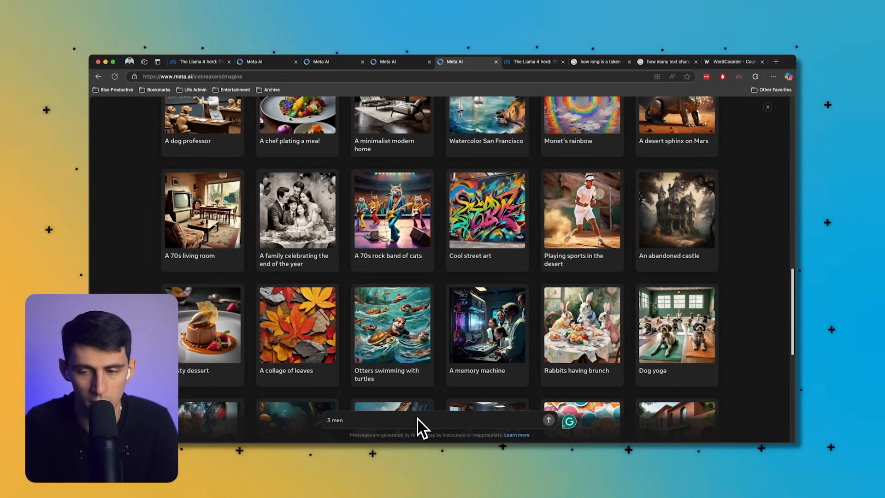
pyautogui.write('arguing about which star wa')
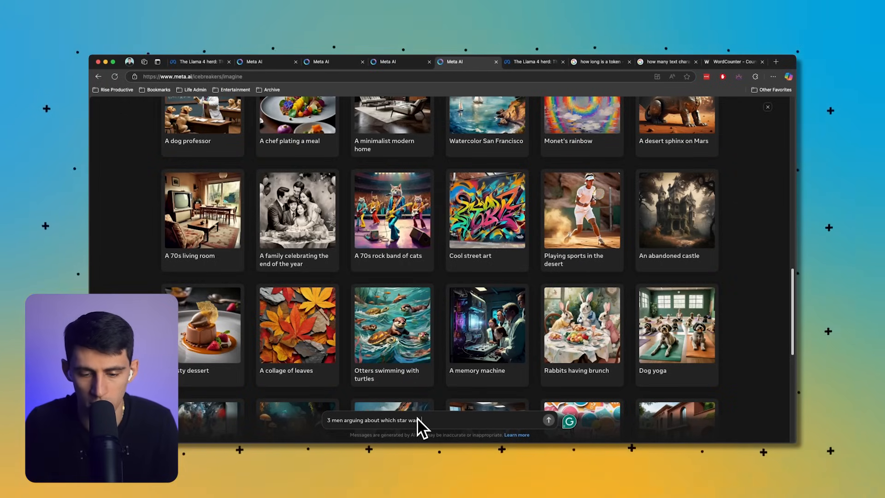
pyautogui.write('character is the')
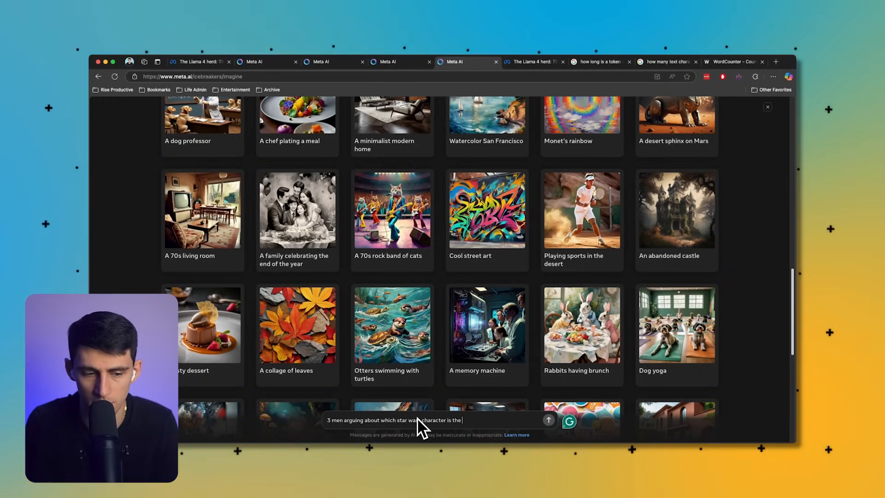
pyautogui.click(548, 420)
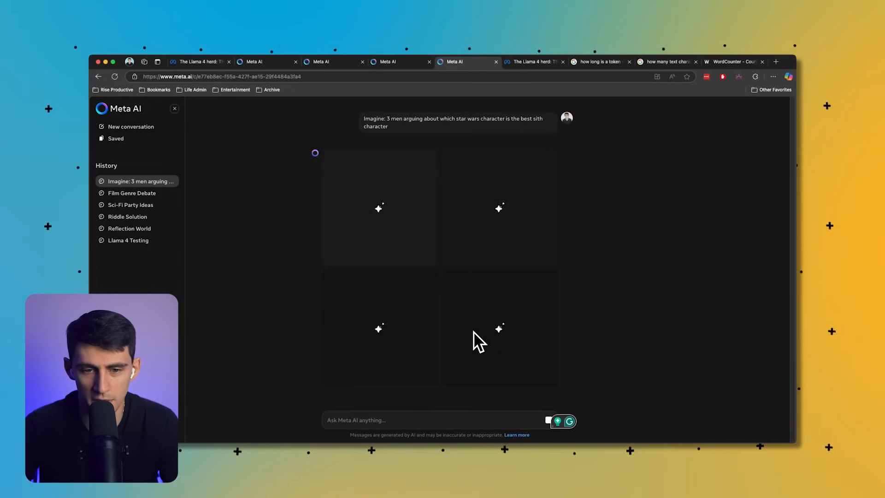
pyautogui.moveTo(547, 313)
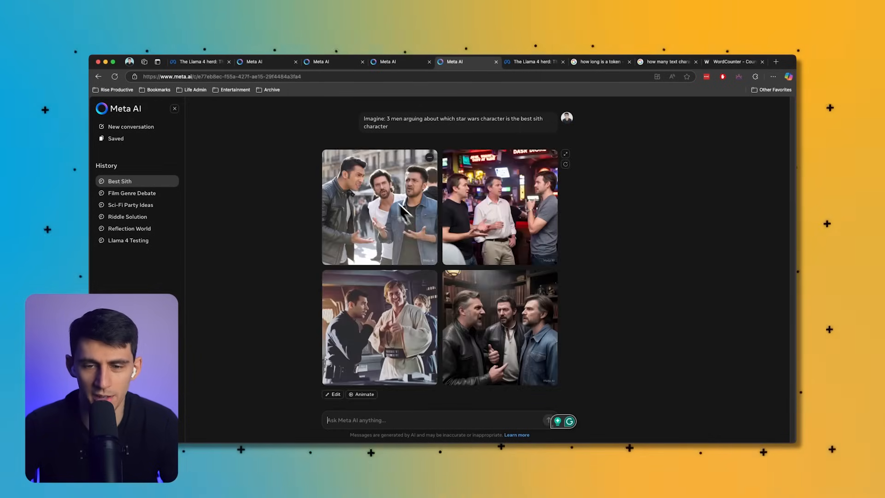
# Step: Enlarge the generated images one by one, then open the street-scene image for editing
pyautogui.click(379, 327)
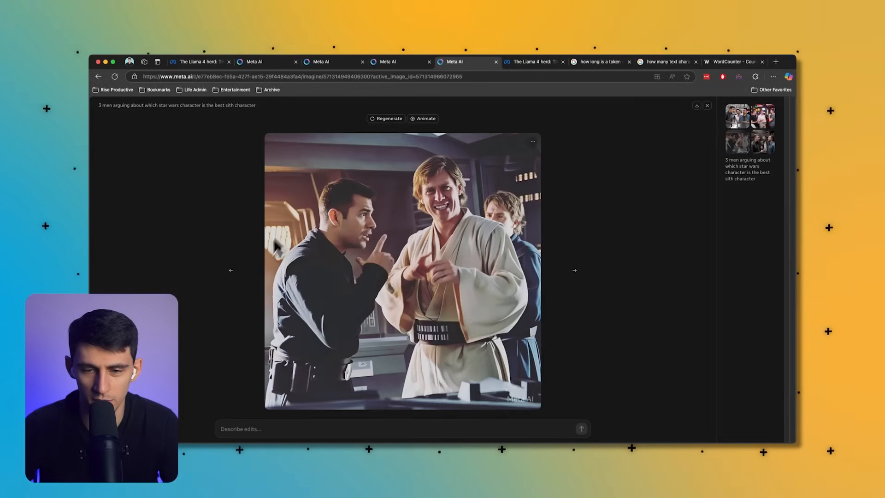
pyautogui.moveTo(415, 211)
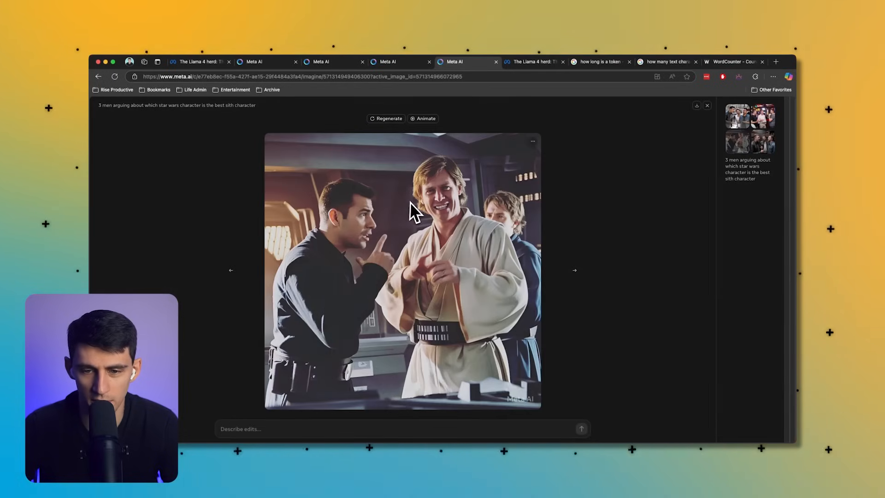
pyautogui.moveTo(318, 319)
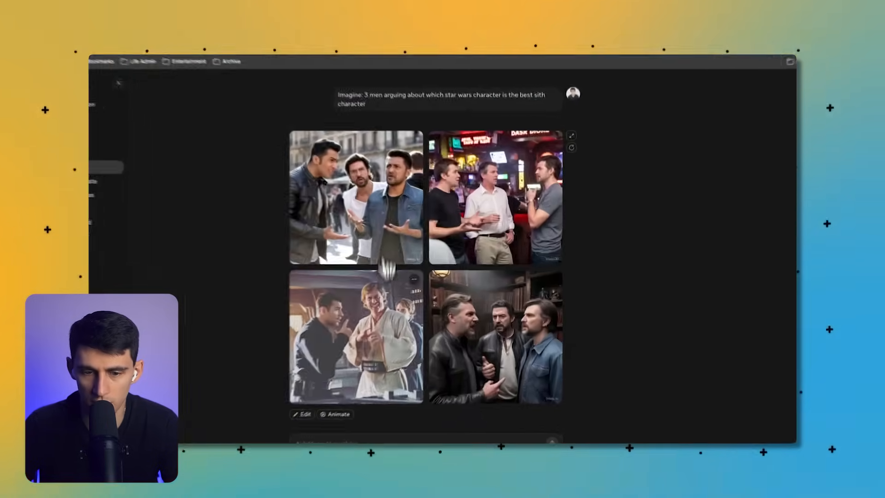
pyautogui.click(495, 197)
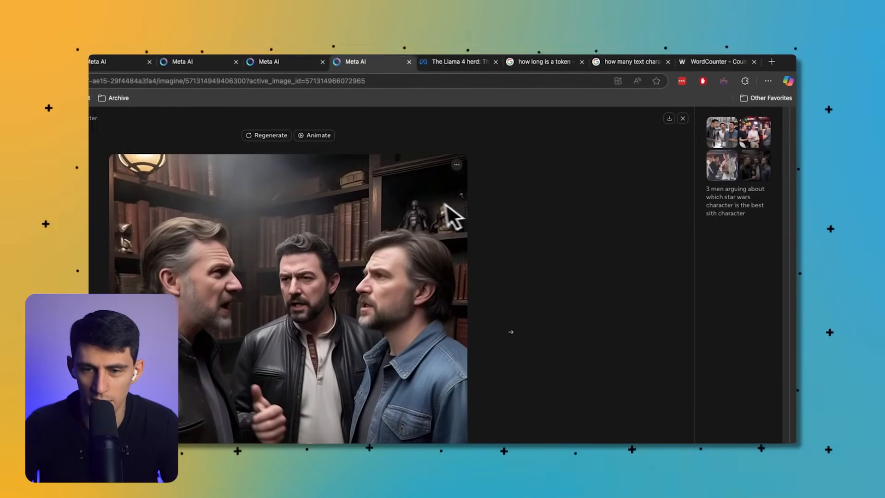
pyautogui.click(724, 130)
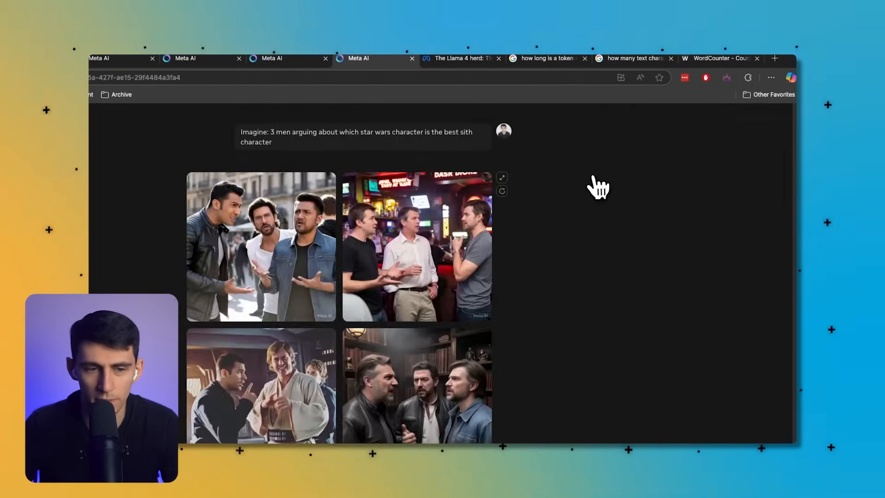
pyautogui.click(261, 246)
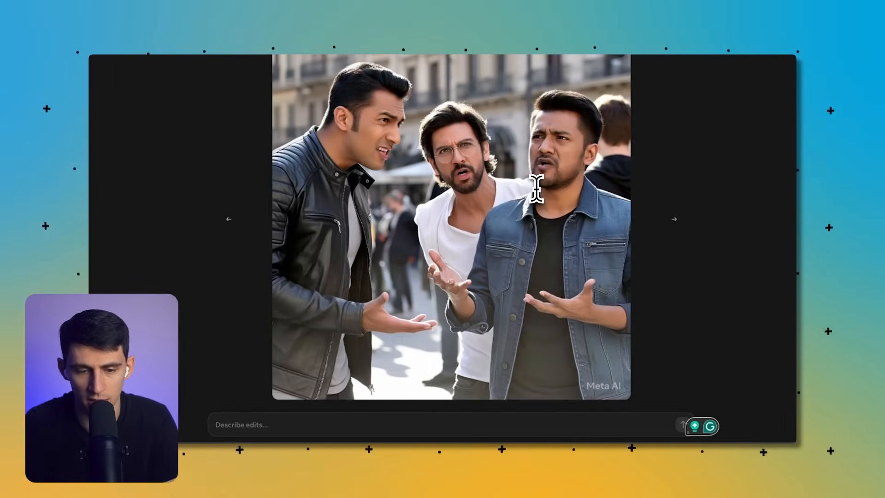
# Step: Edit the street image with 'make them look like star wars fans' and view the animated version
pyautogui.write('make them look')
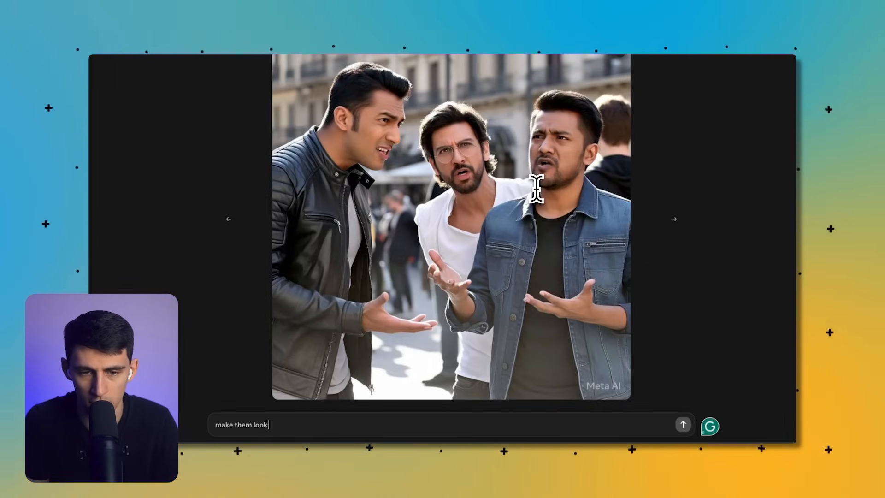
pyautogui.write('like star wars fans')
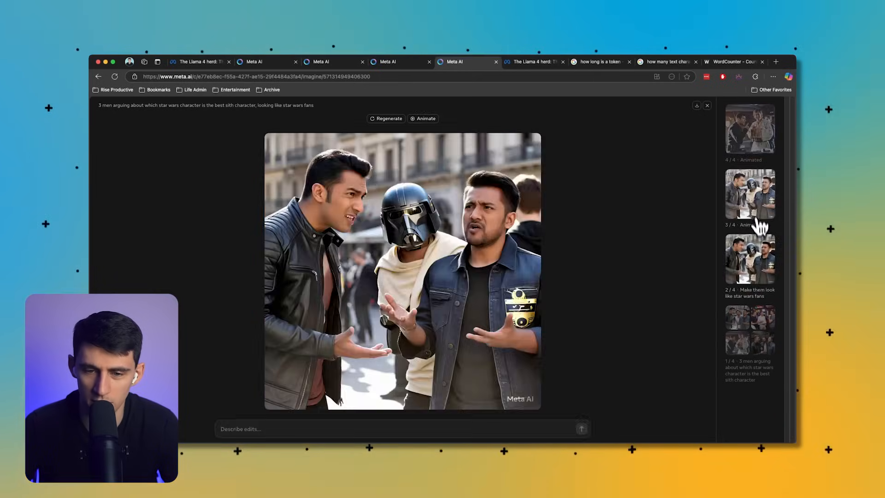
pyautogui.click(749, 193)
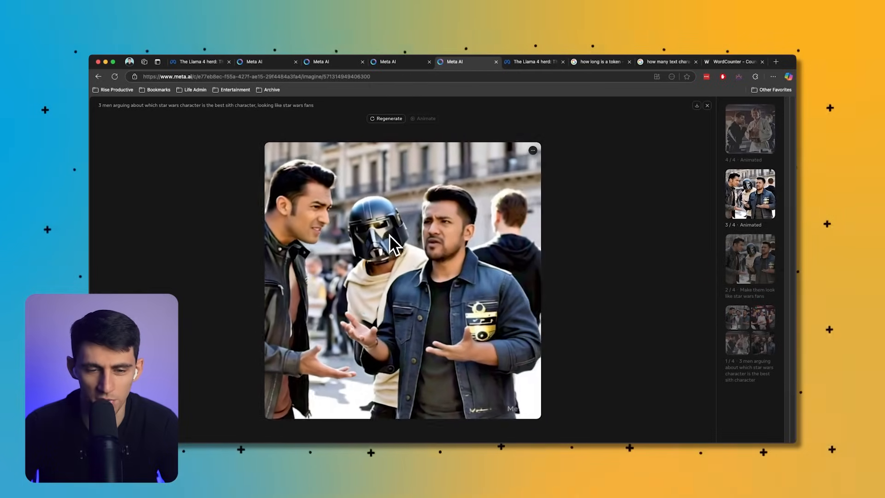
pyautogui.click(677, 61)
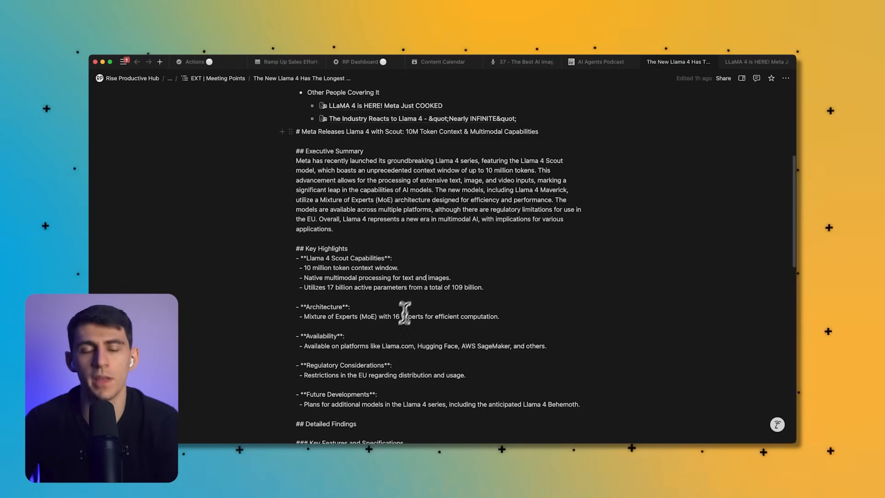
pyautogui.moveTo(414, 299)
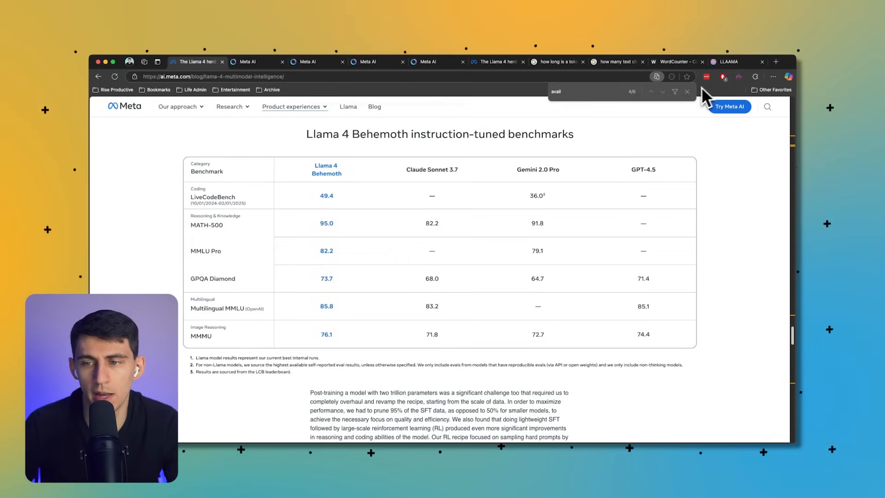
# Step: Close the find bar and scroll the Llama 4 post to the Maverick instruction-tuned benchmark table
pyautogui.click(686, 91)
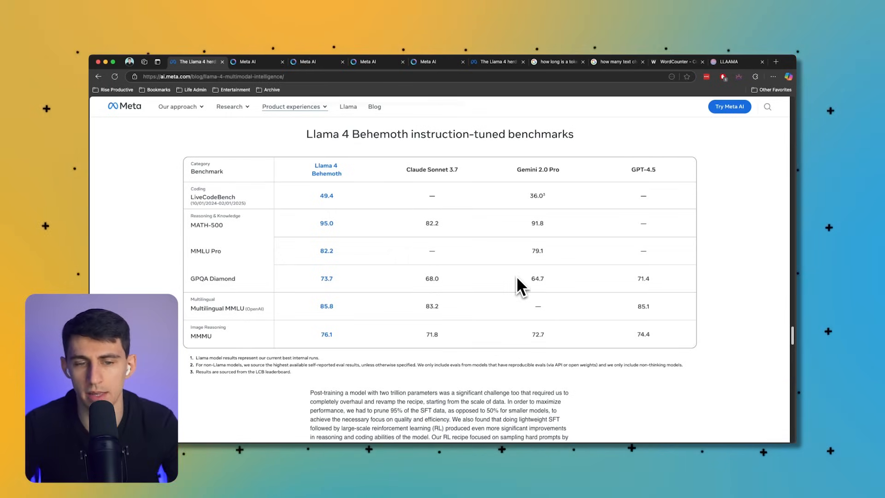
pyautogui.moveTo(531, 344)
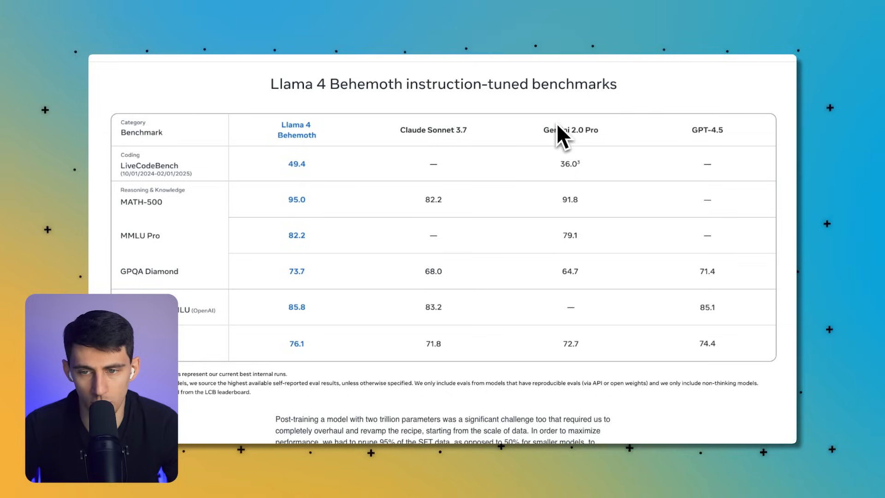
pyautogui.moveTo(563, 166)
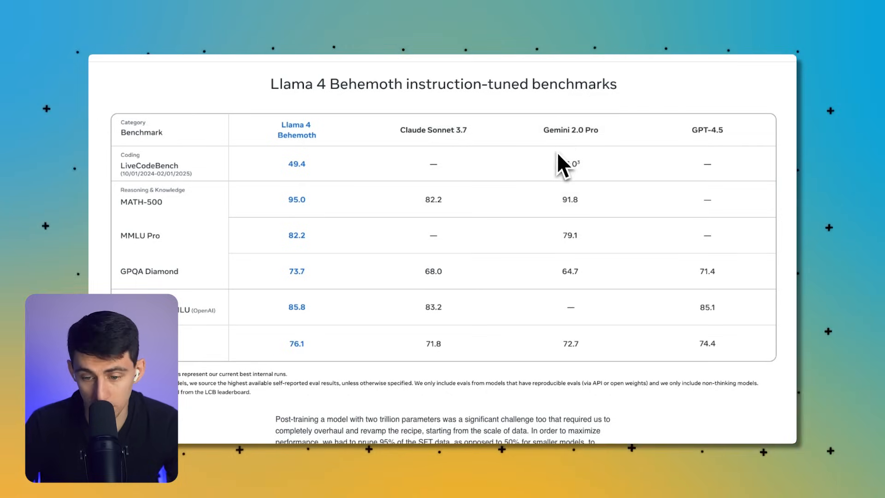
pyautogui.moveTo(683, 217)
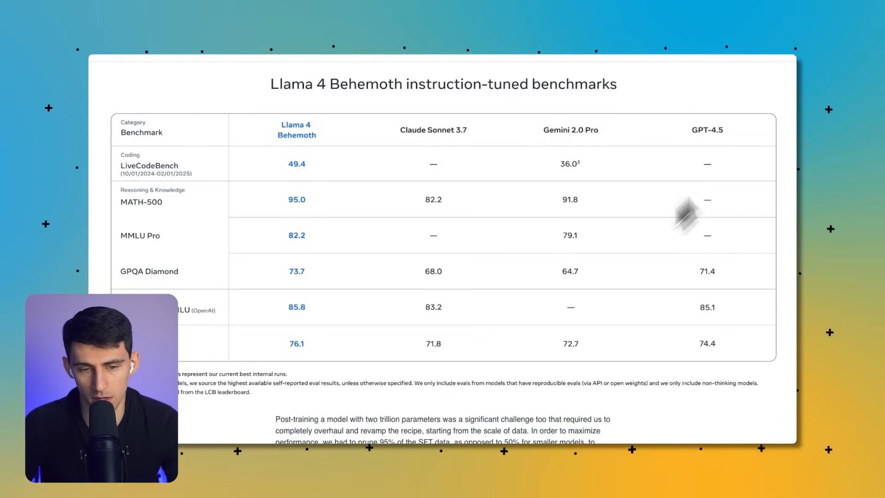
pyautogui.moveTo(313, 229)
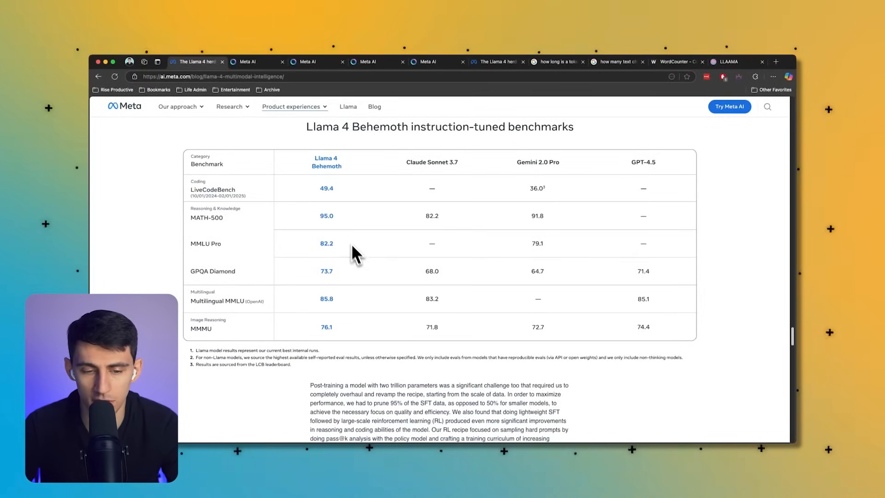
pyautogui.scroll(-3)
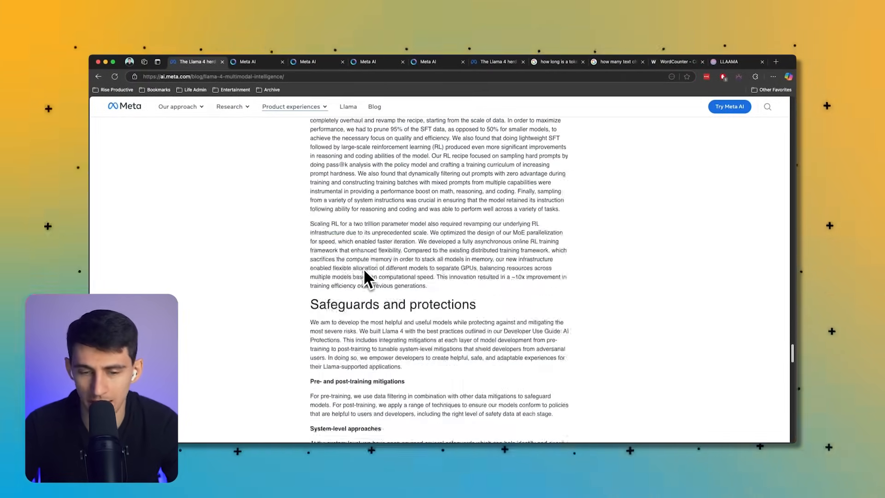
pyautogui.scroll(-3)
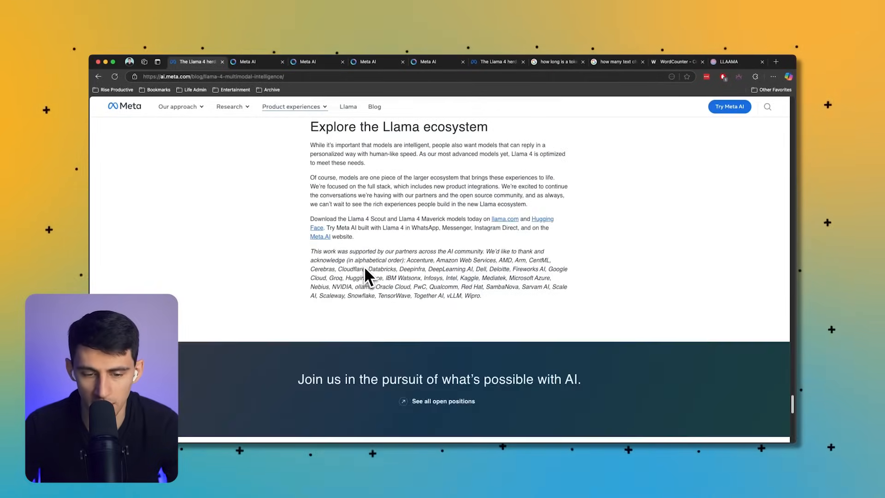
pyautogui.scroll(3)
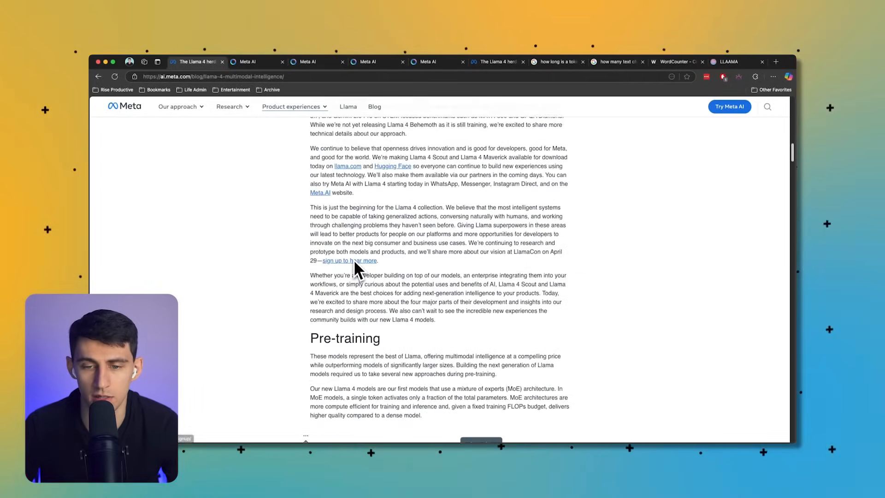
pyautogui.scroll(-3)
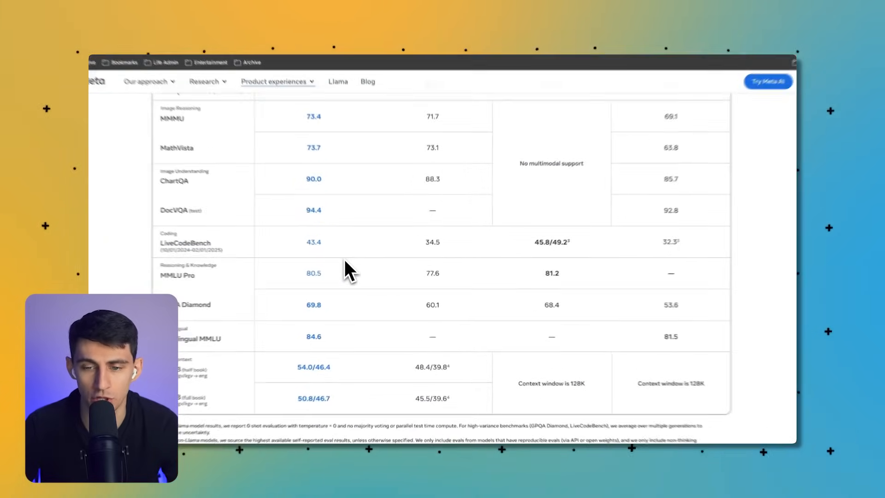
pyautogui.scroll(3)
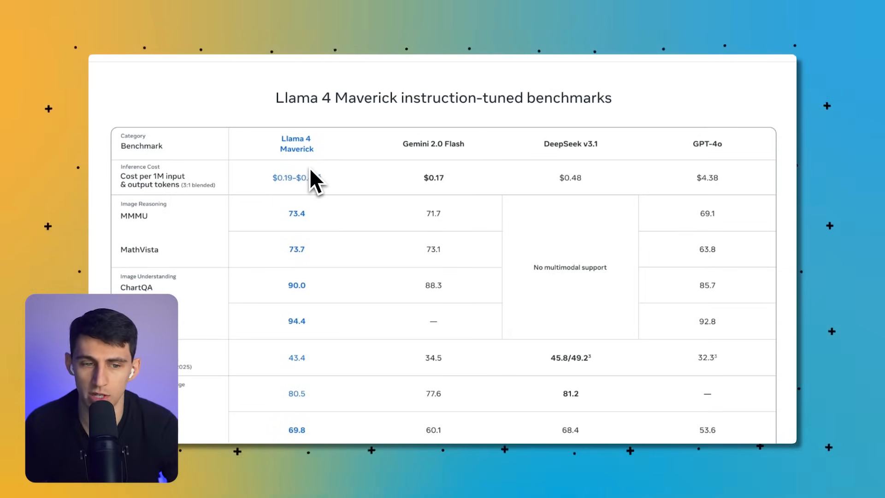
pyautogui.moveTo(349, 200)
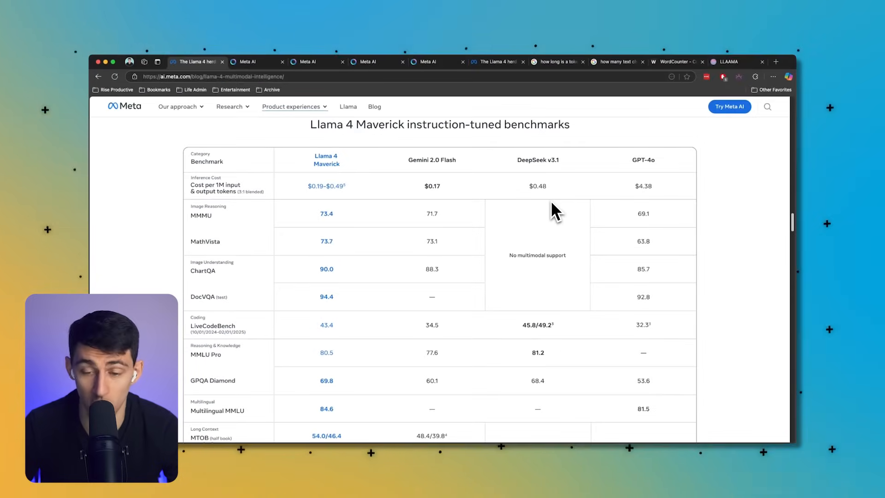
pyautogui.moveTo(448, 206)
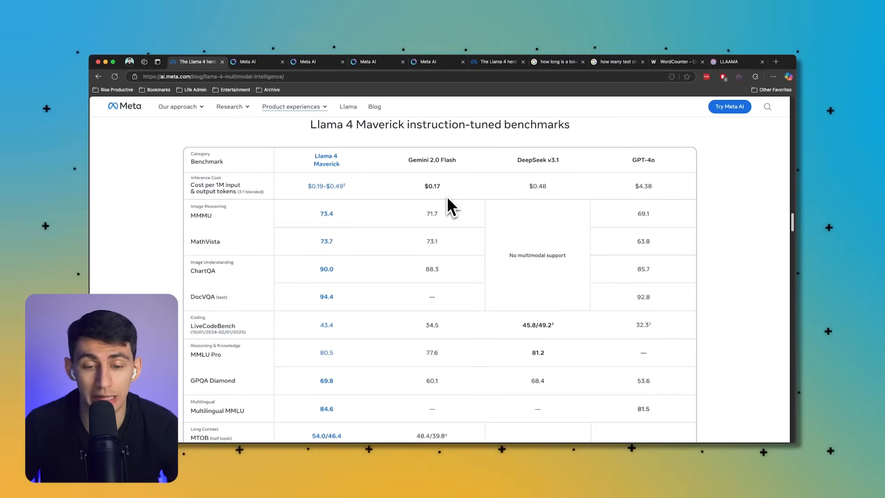
pyautogui.moveTo(400, 197)
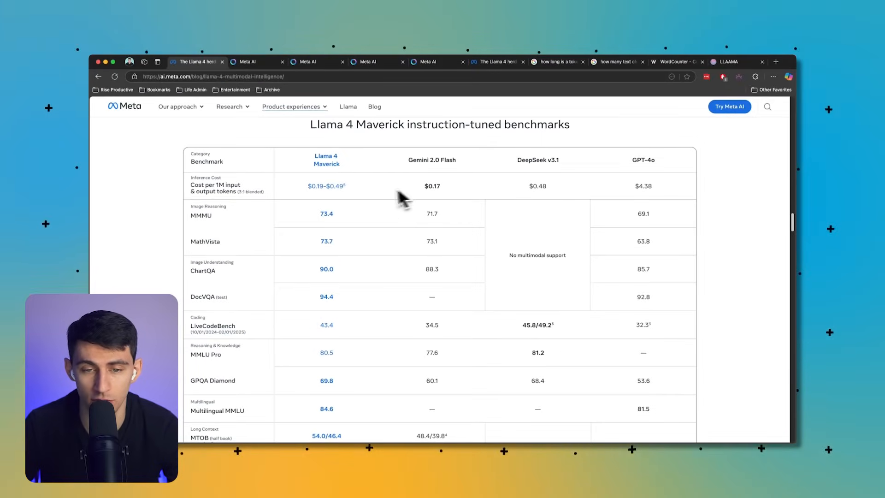
pyautogui.moveTo(448, 223)
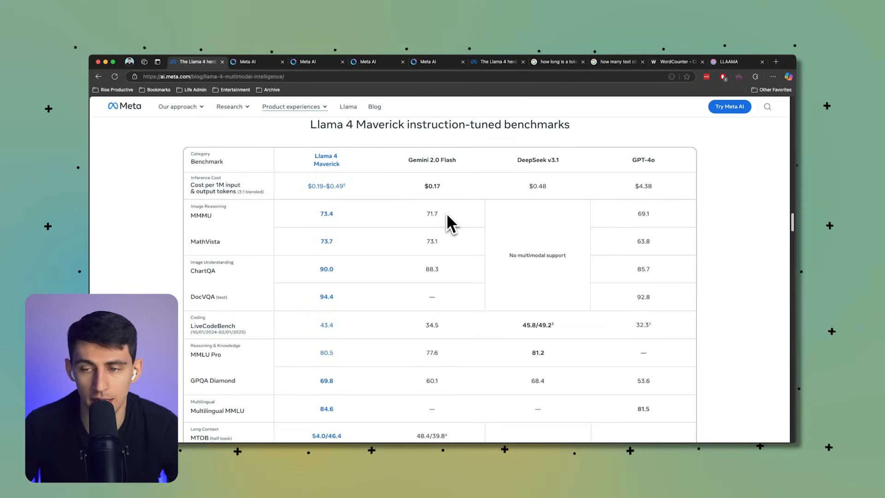
pyautogui.moveTo(646, 196)
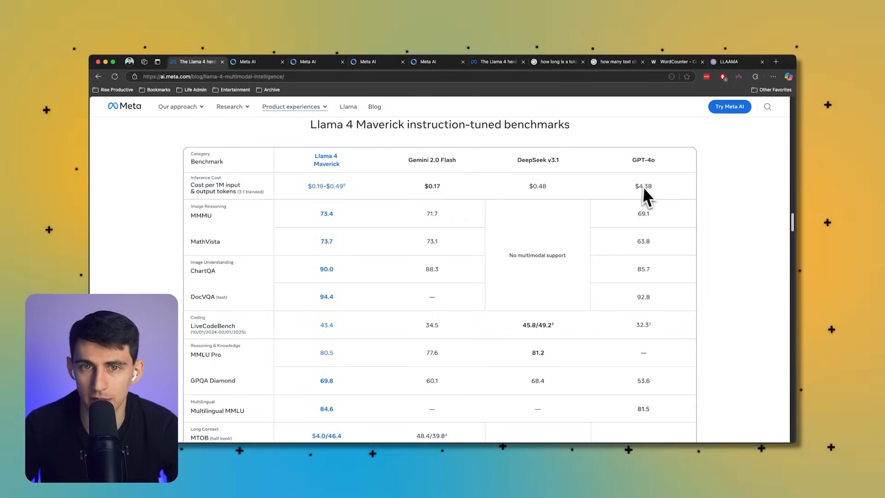